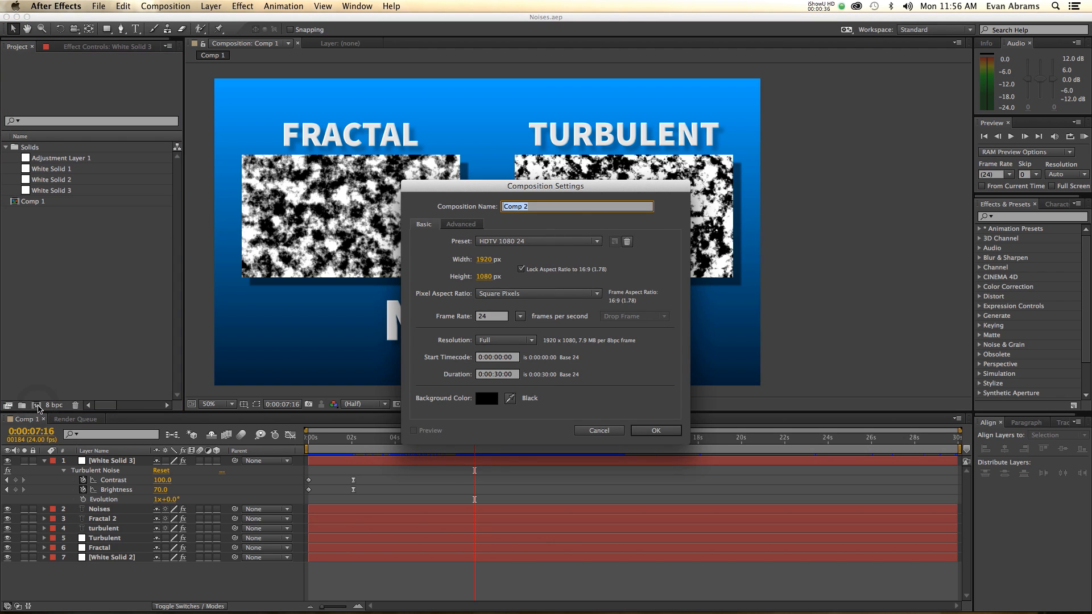
Confirm the HD Comp 2 settings and add a full-frame light cyan solid.
left_click(655, 431)
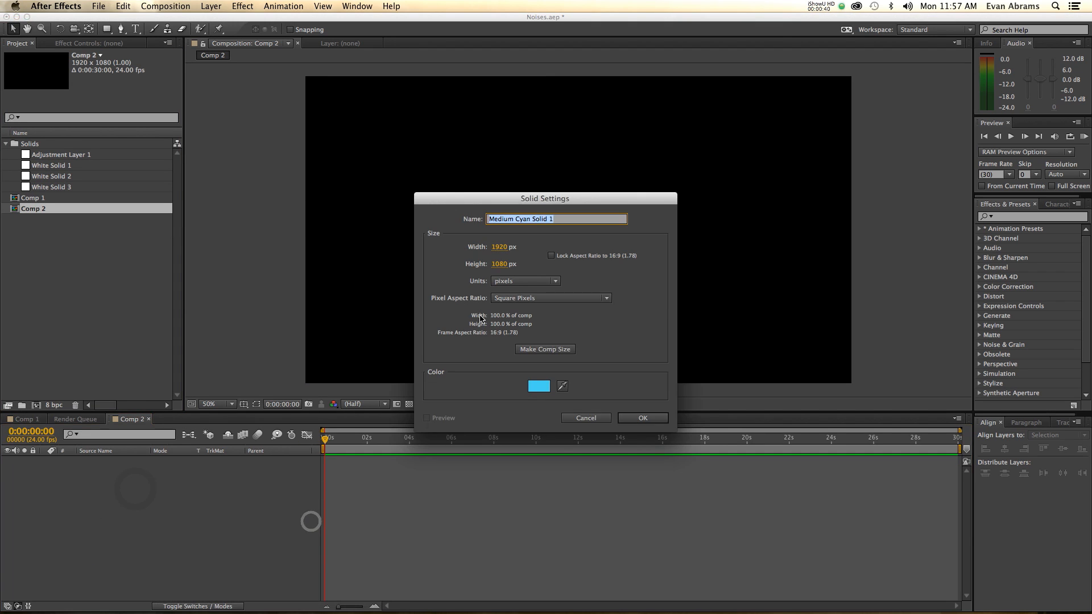
left_click(539, 386)
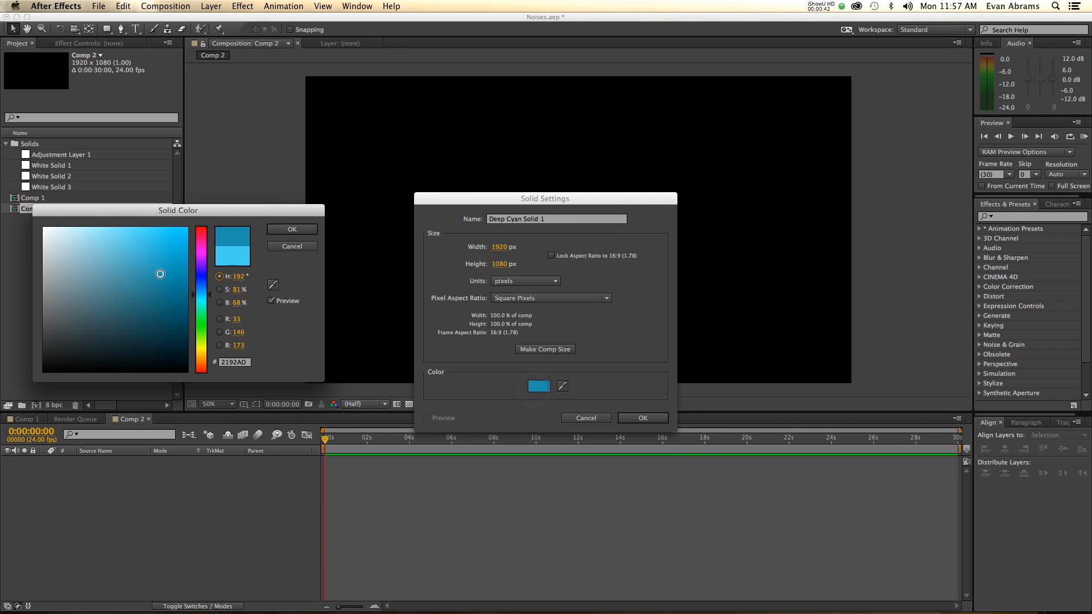
left_click(145, 243)
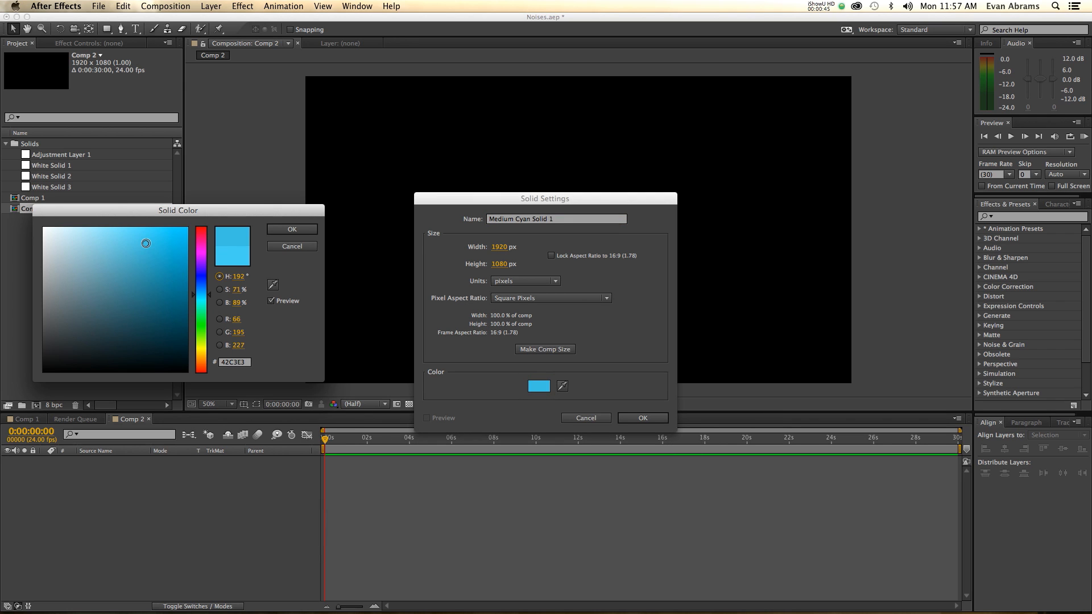
left_click(147, 241)
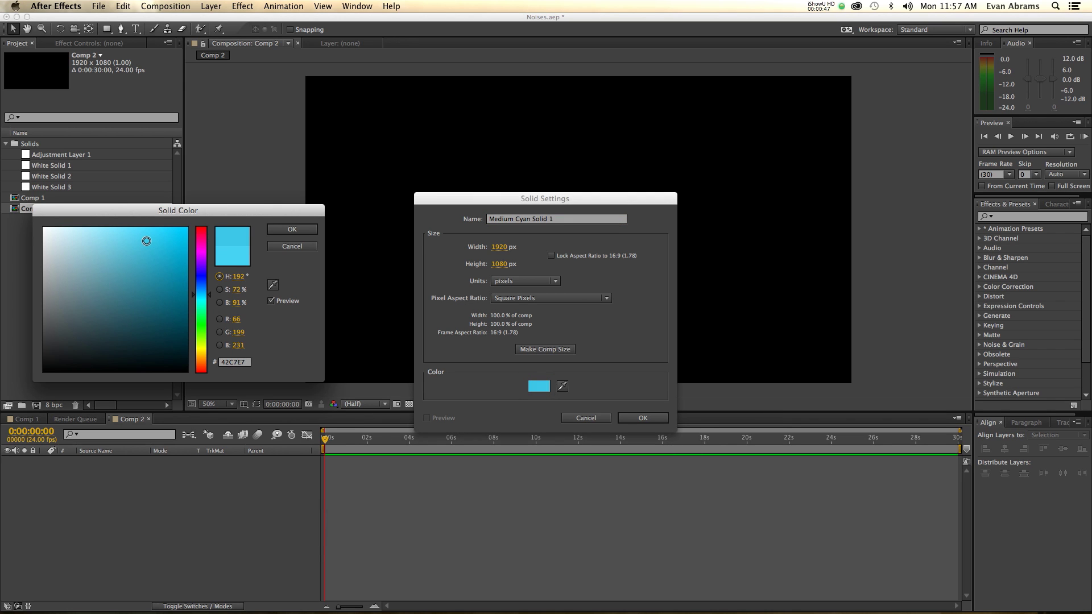
left_click_drag(146, 241, 153, 238)
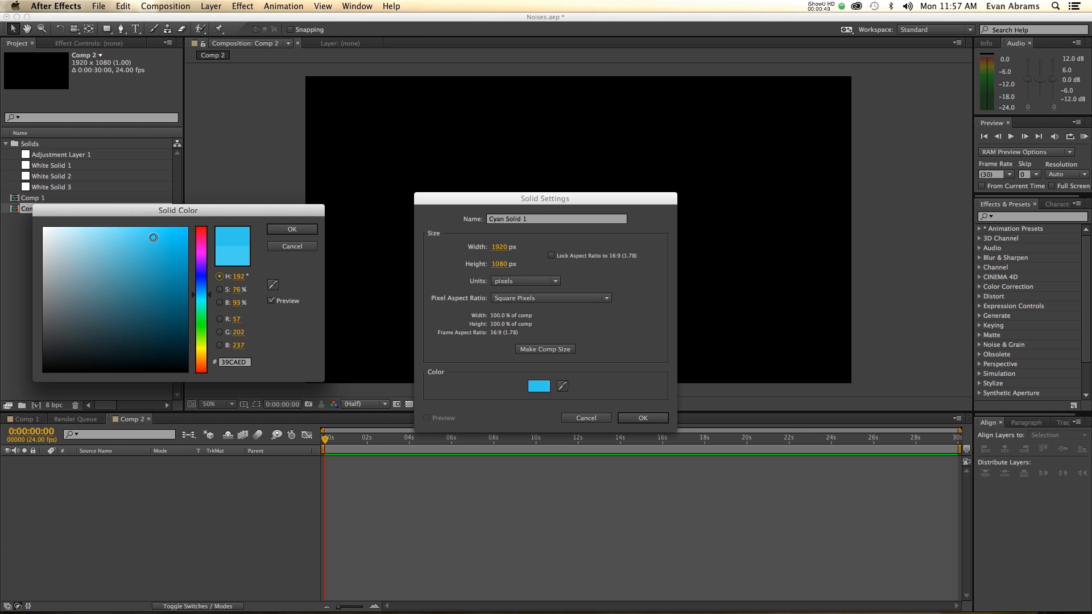
left_click(291, 229)
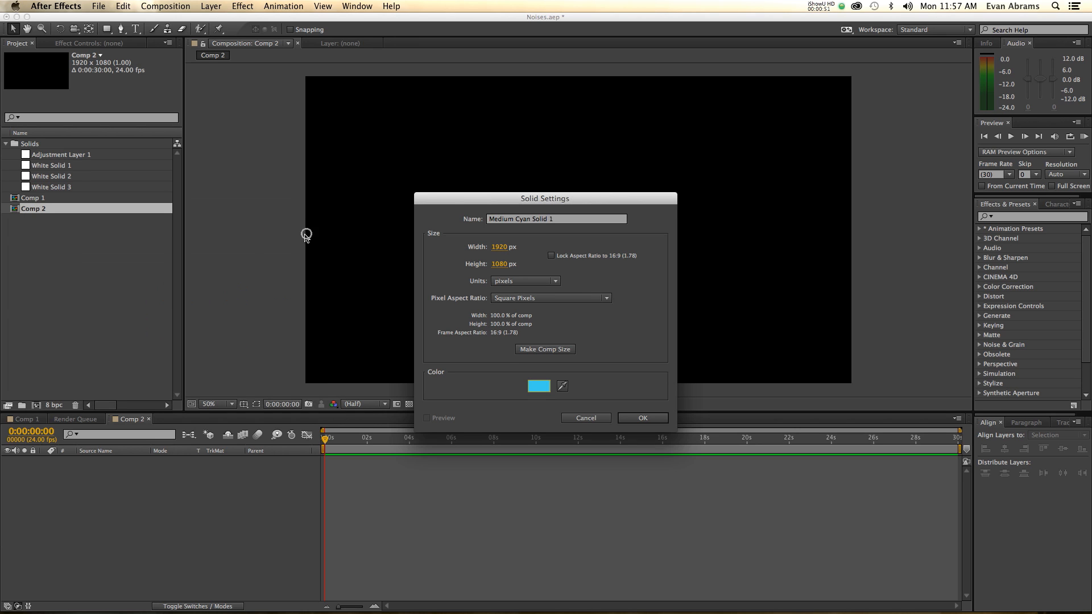
mouse_move(508, 354)
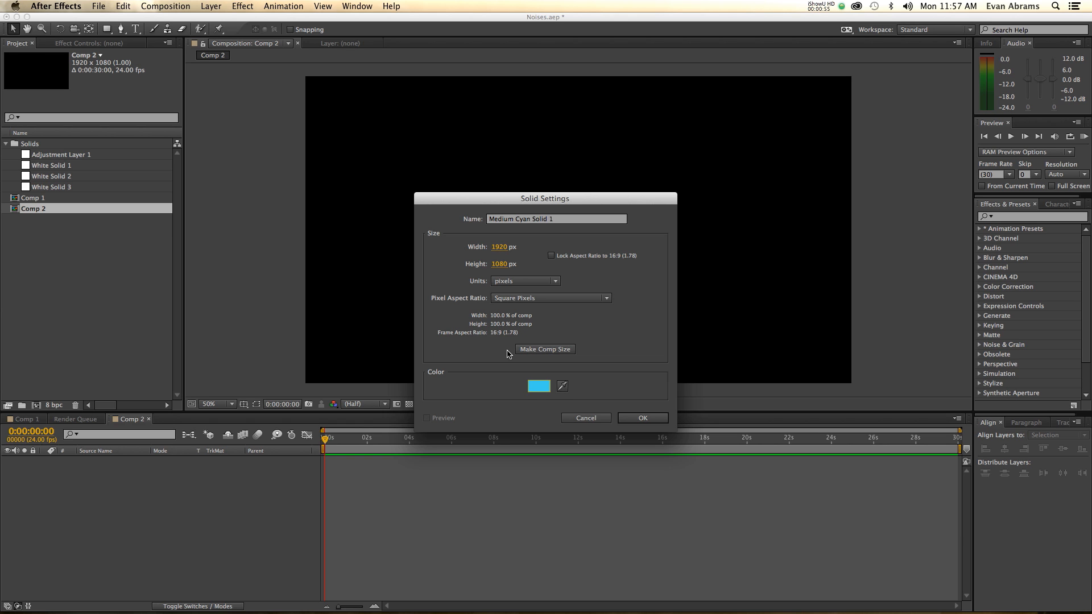
left_click(643, 417)
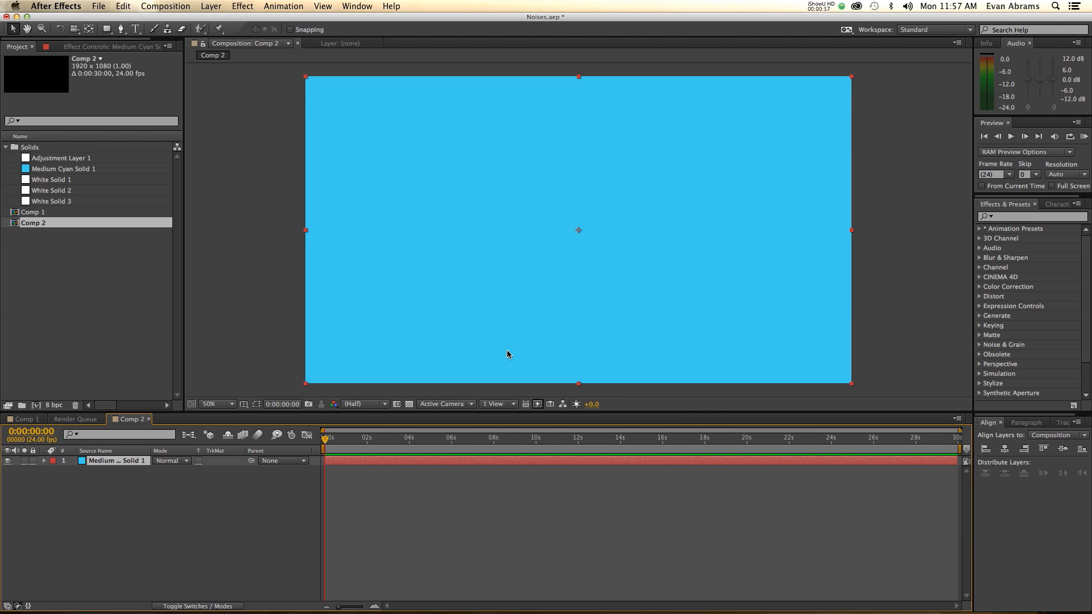
mouse_move(924, 231)
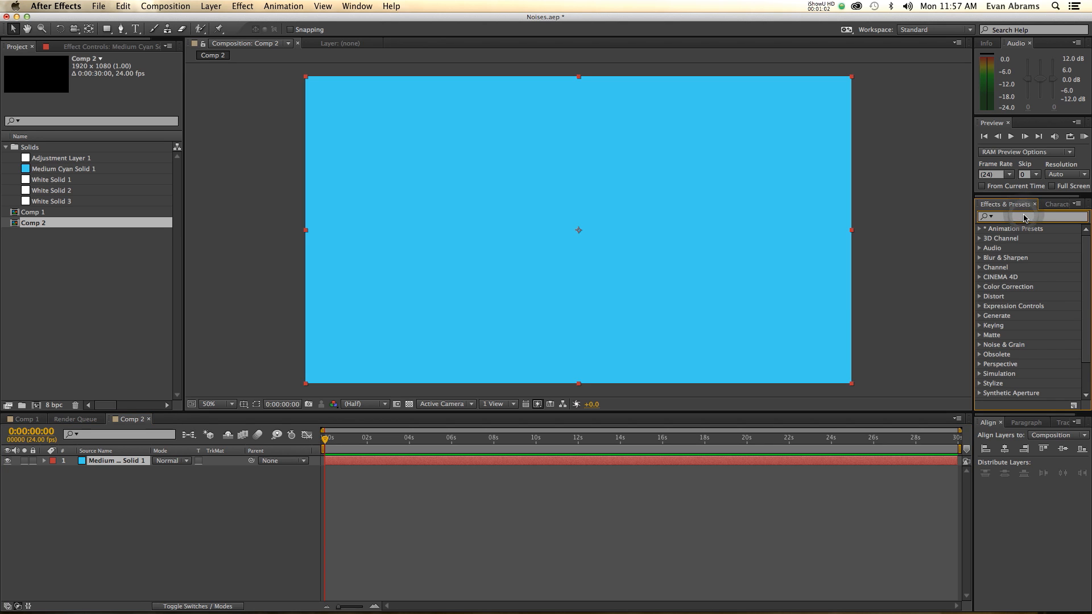
Apply Gradient Ramp at 90% blend with swapped colours, and rename the layer 'sky'.
type("ramp")
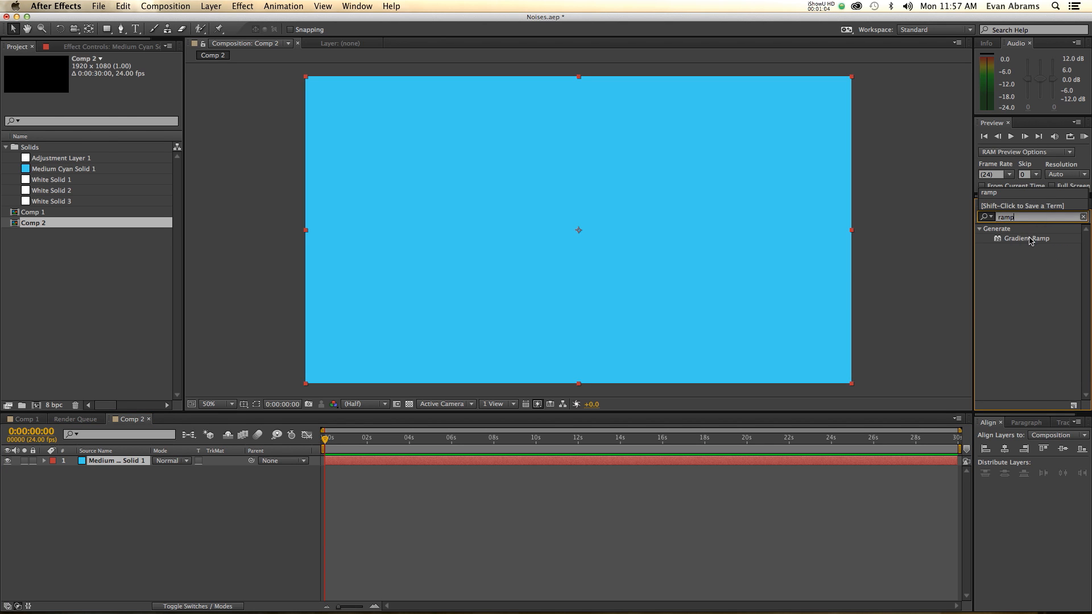
double_click(1026, 239)
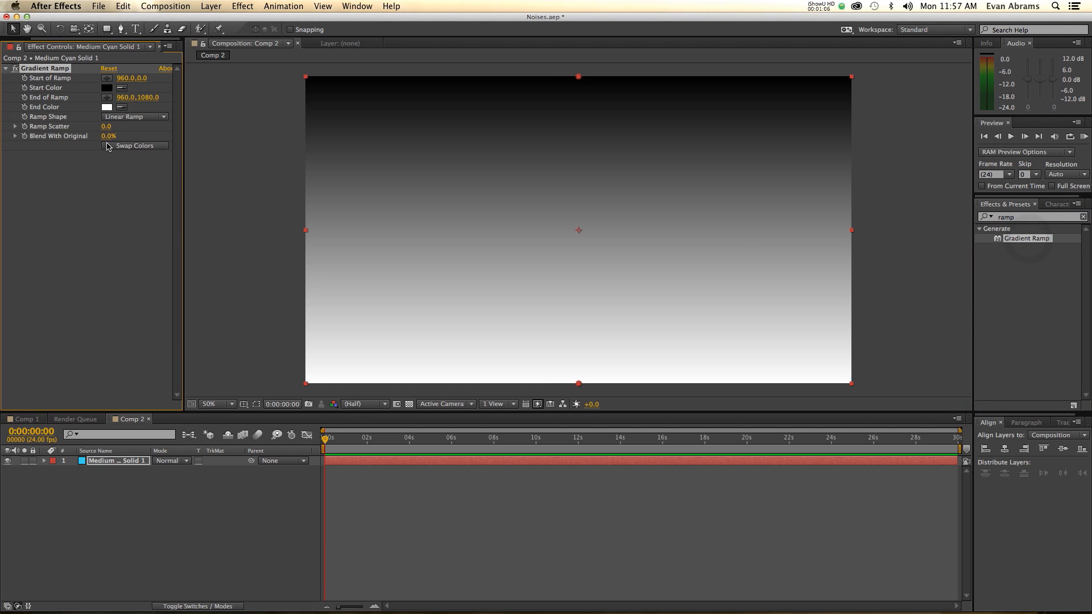
double_click(108, 136)
type("90")
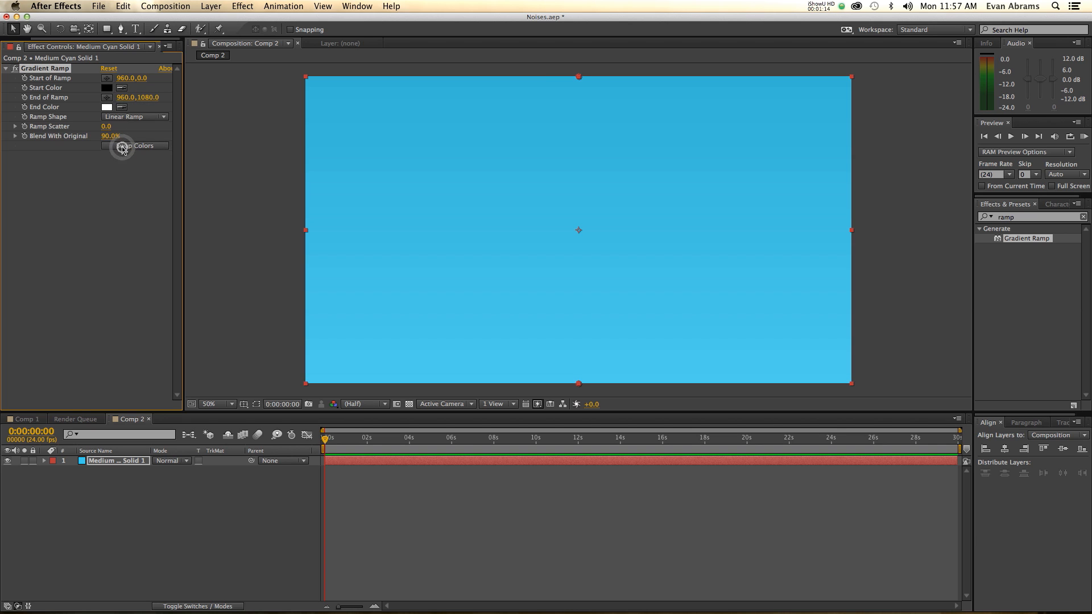
left_click(135, 146)
type("sky")
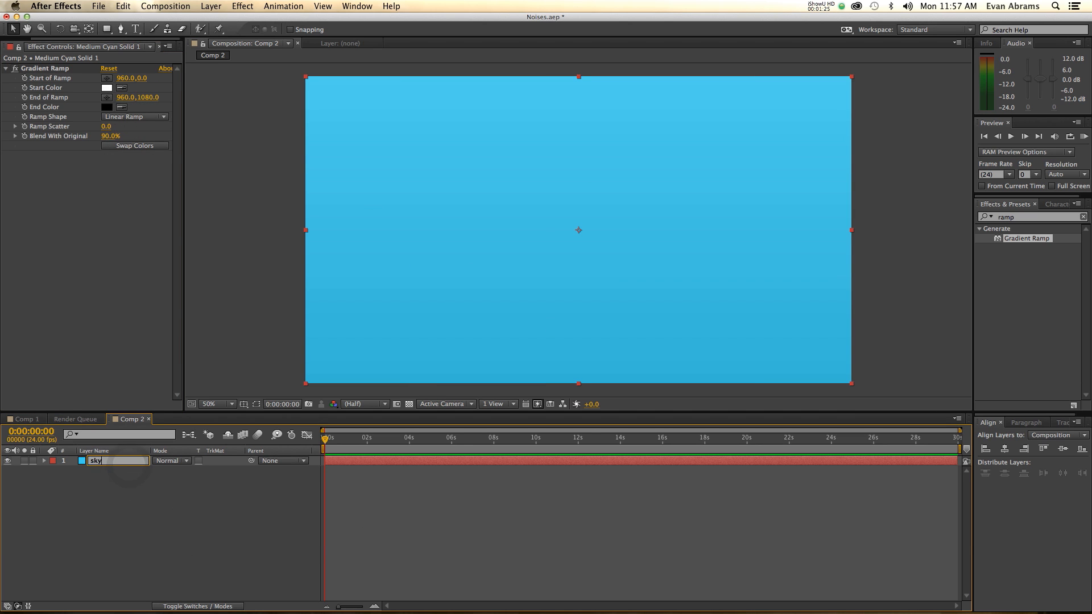
right_click(129, 543)
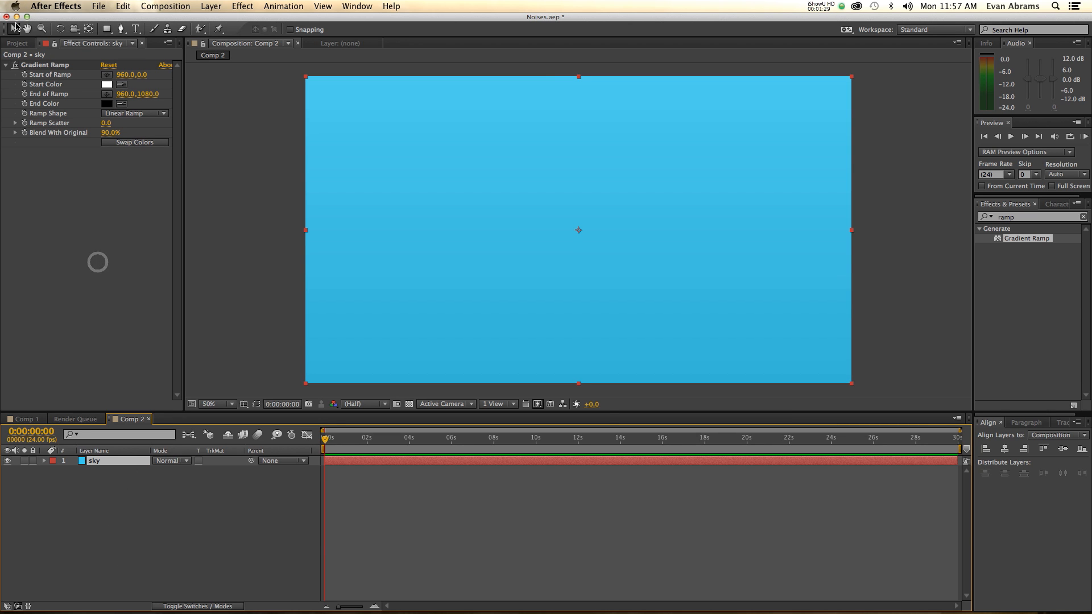
Add a white solid named 'cloud layer' and apply Turbulent Noise to it.
left_click(15, 44)
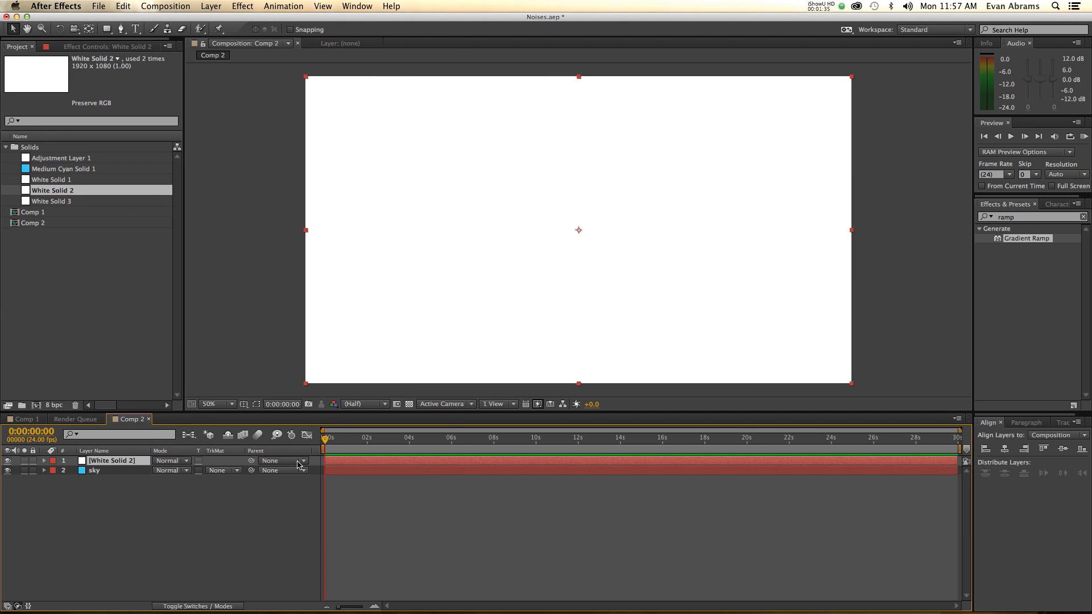
type("cloud layer")
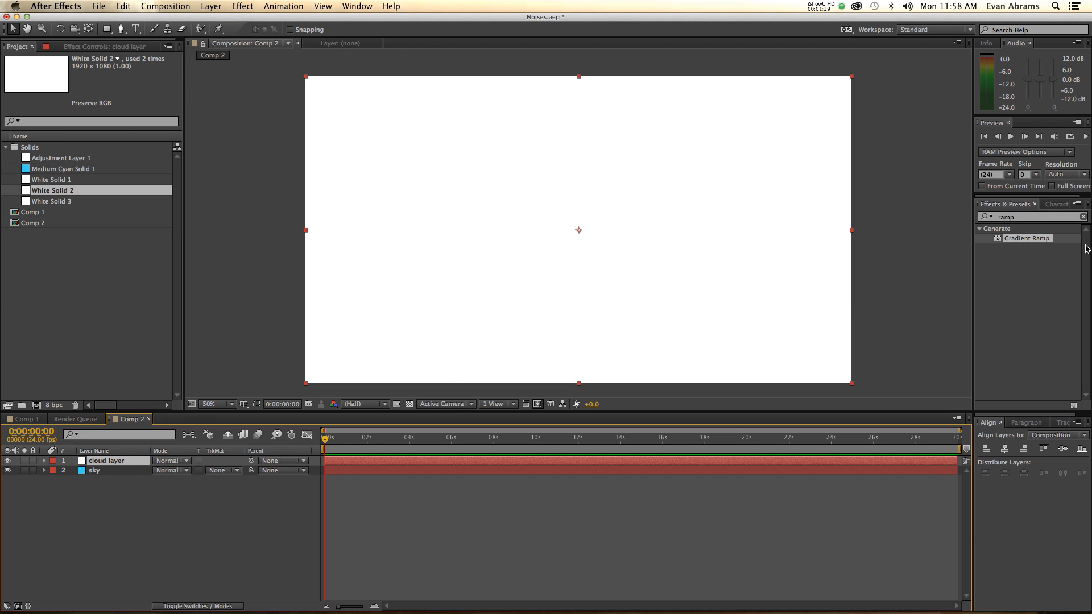
left_click(1037, 217)
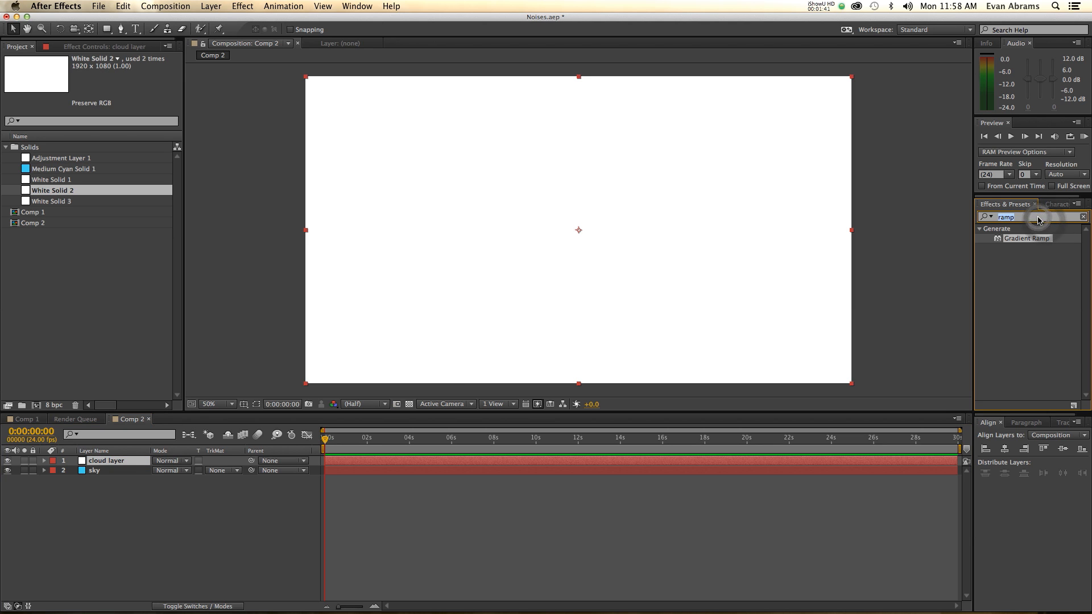
type("turbu")
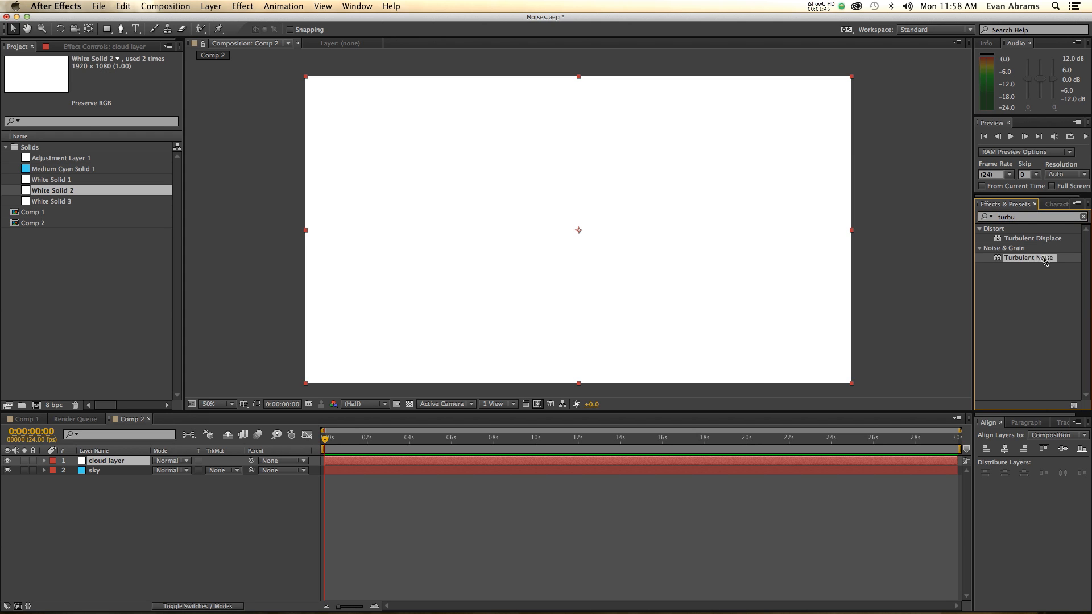
double_click(1029, 257)
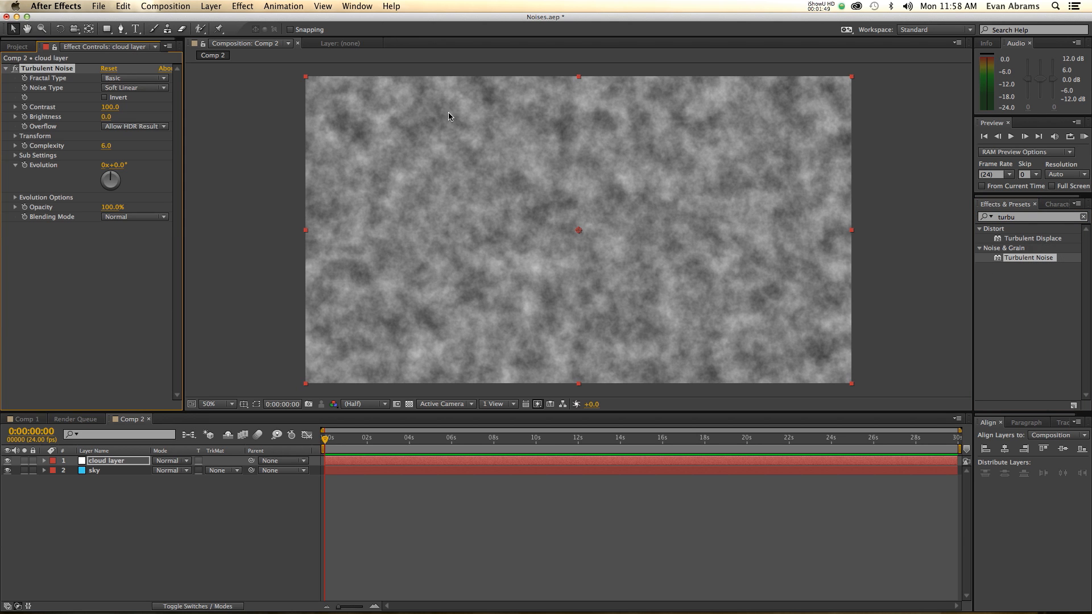
Set noise Scale 400, Contrast 411, Complexity 10, Screen mode, and Evolution expression time*100.
left_click(13, 136)
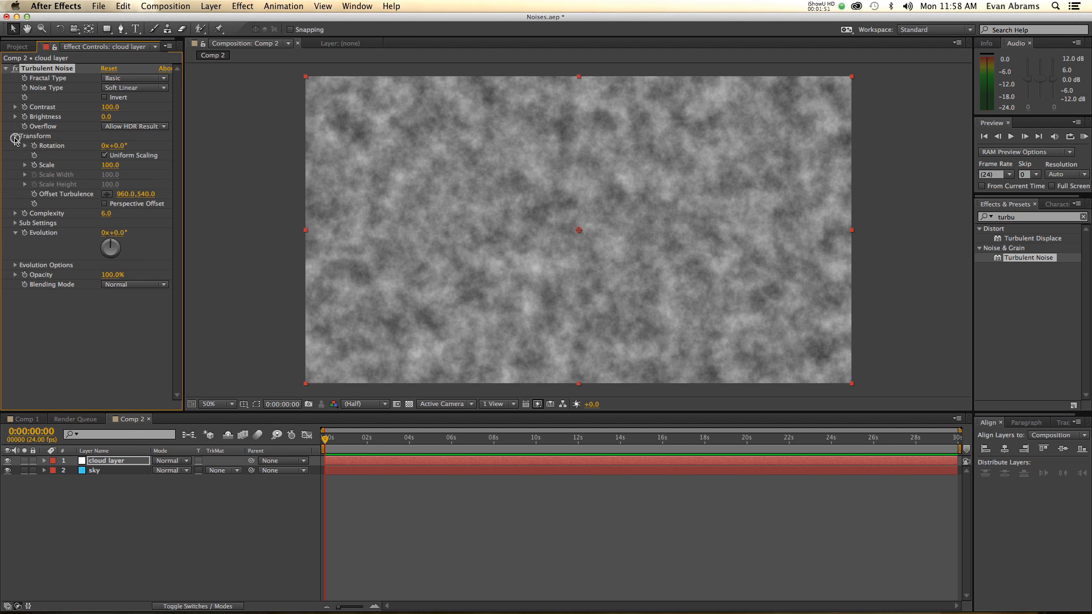
left_click_drag(109, 164, 109, 165)
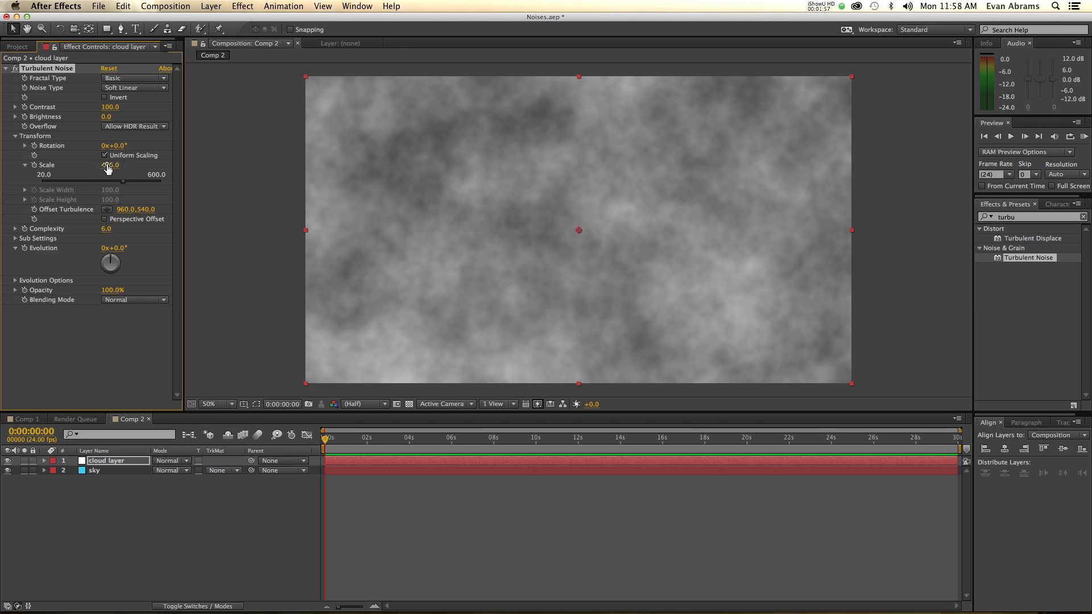
left_click_drag(108, 167, 133, 167)
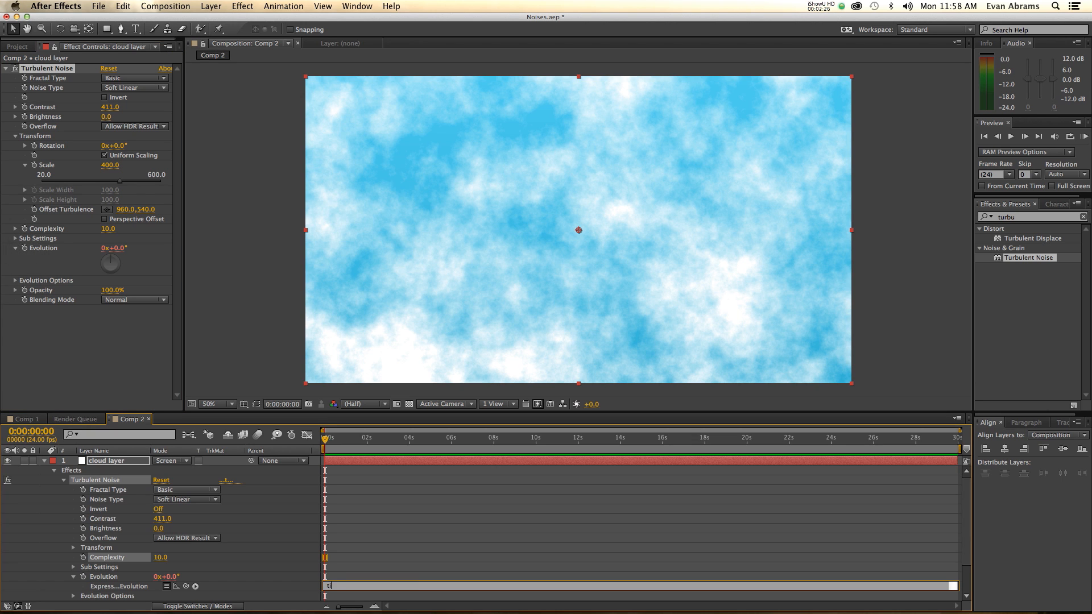
type("time*100")
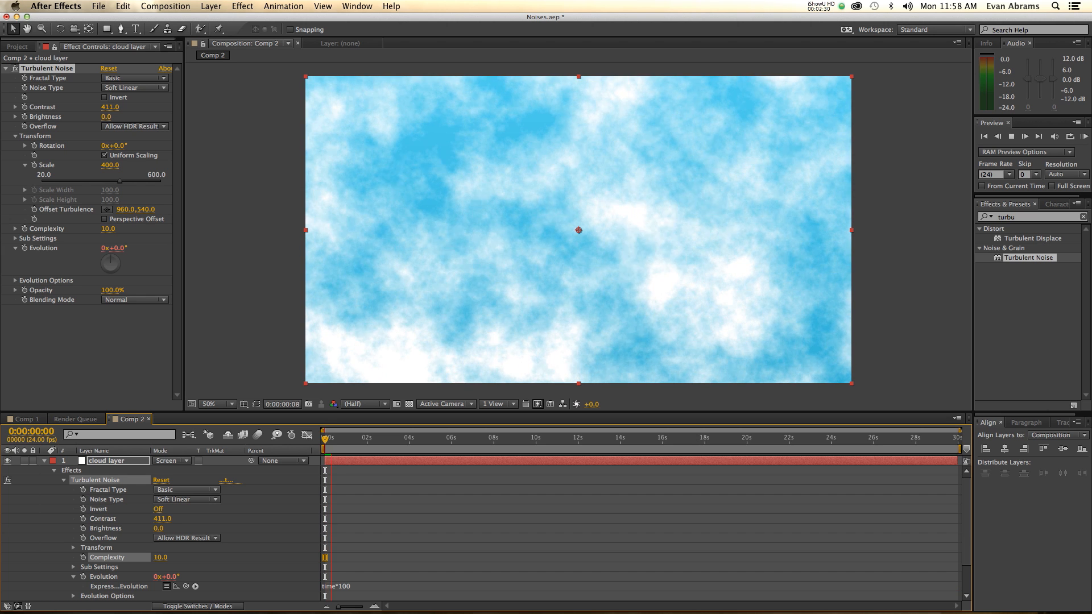
left_click(333, 437)
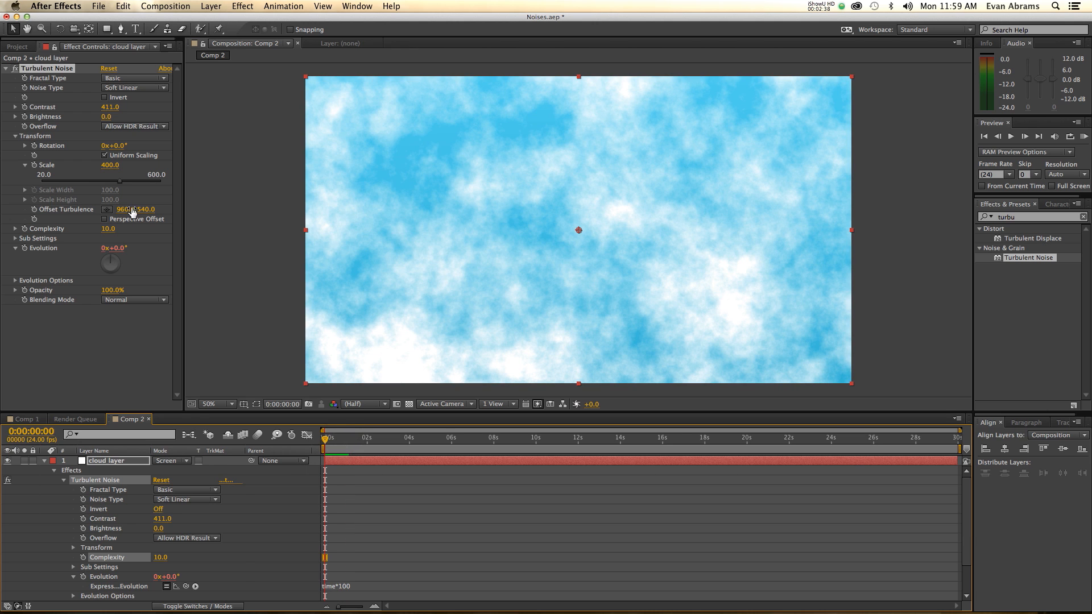
Keyframe Offset Turbulence so the clouds drift sideways toward the left.
left_click_drag(578, 230, 295, 230)
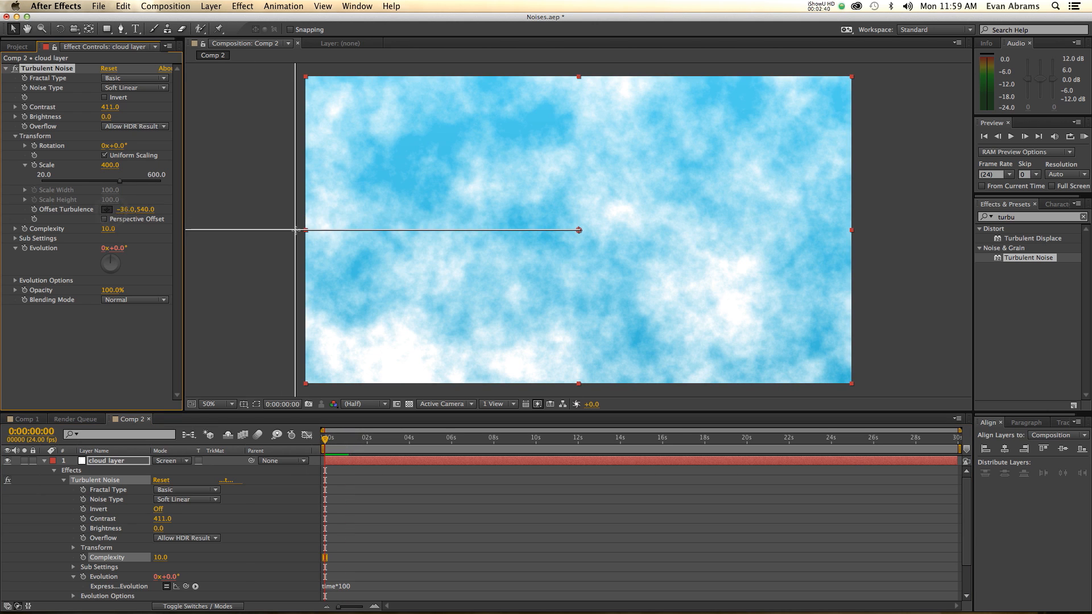
left_click_drag(578, 229, 298, 233)
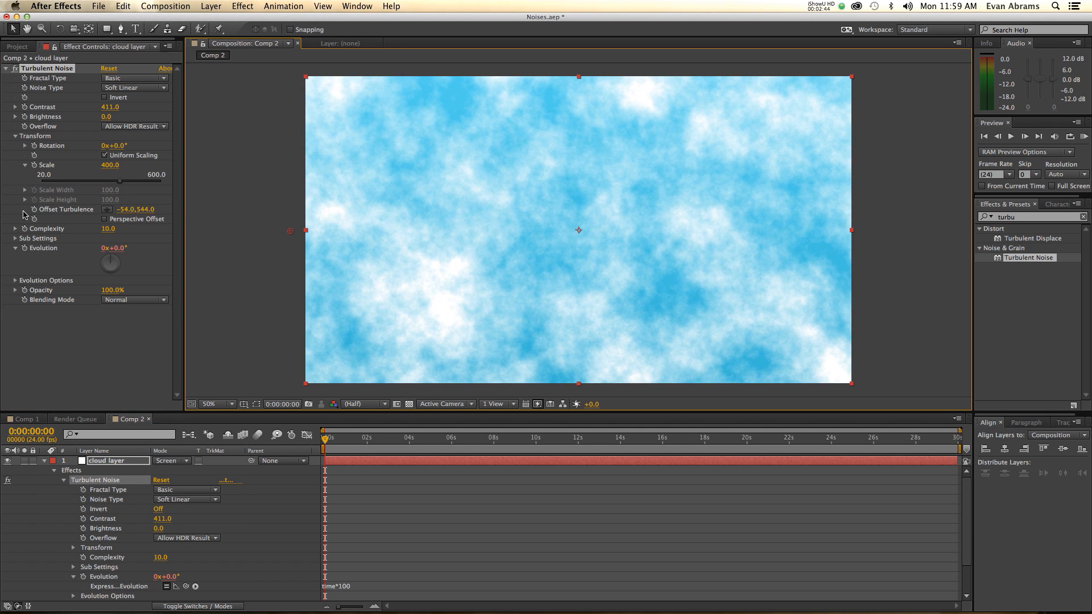
left_click(445, 438)
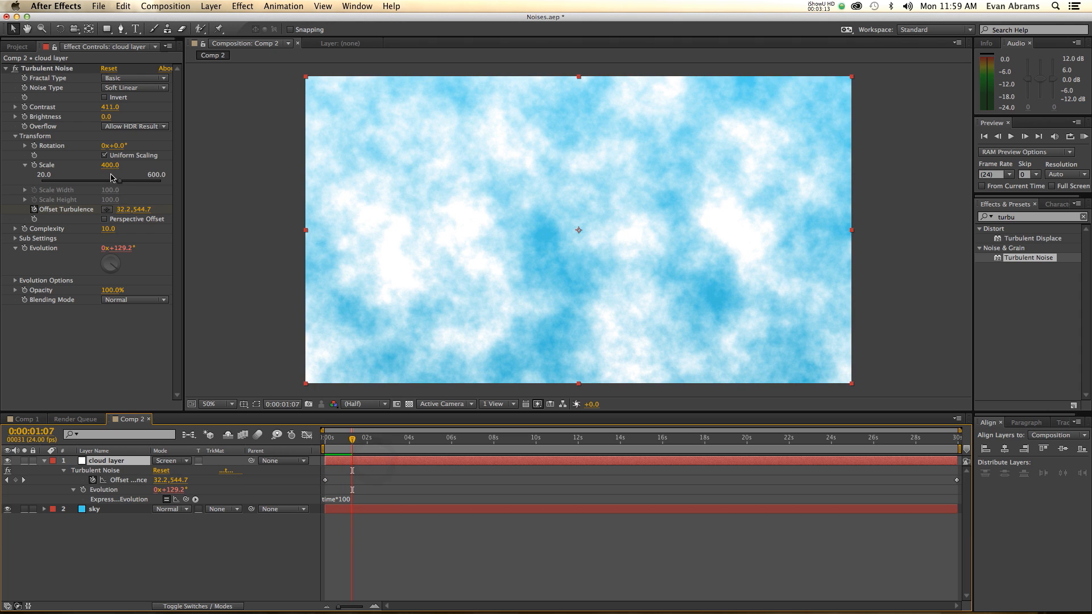
Lower the cloud layer's opacity to 50%.
double_click(110, 165)
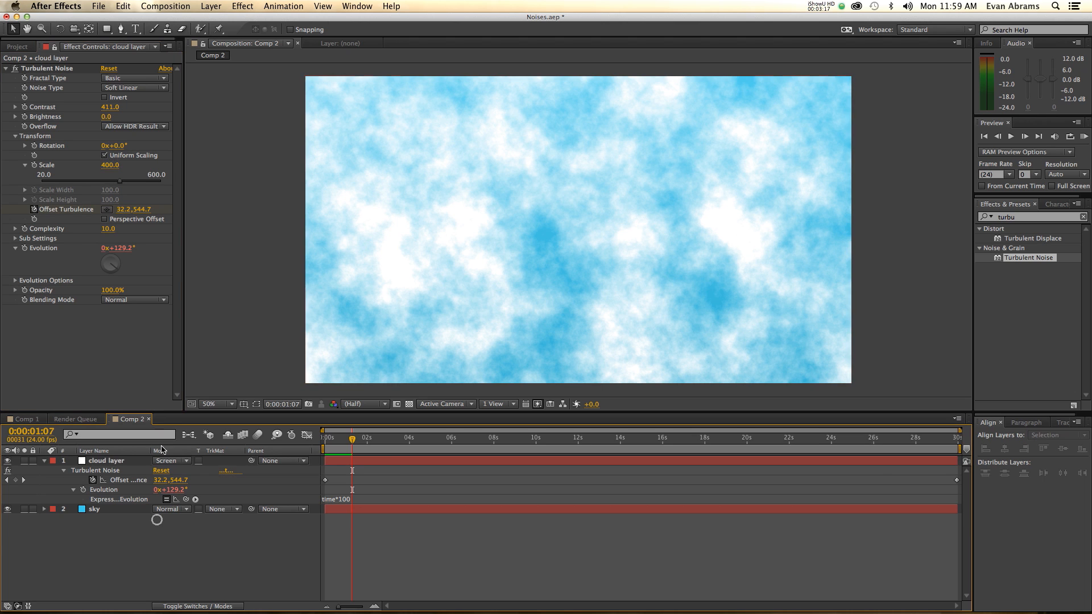
left_click(106, 461)
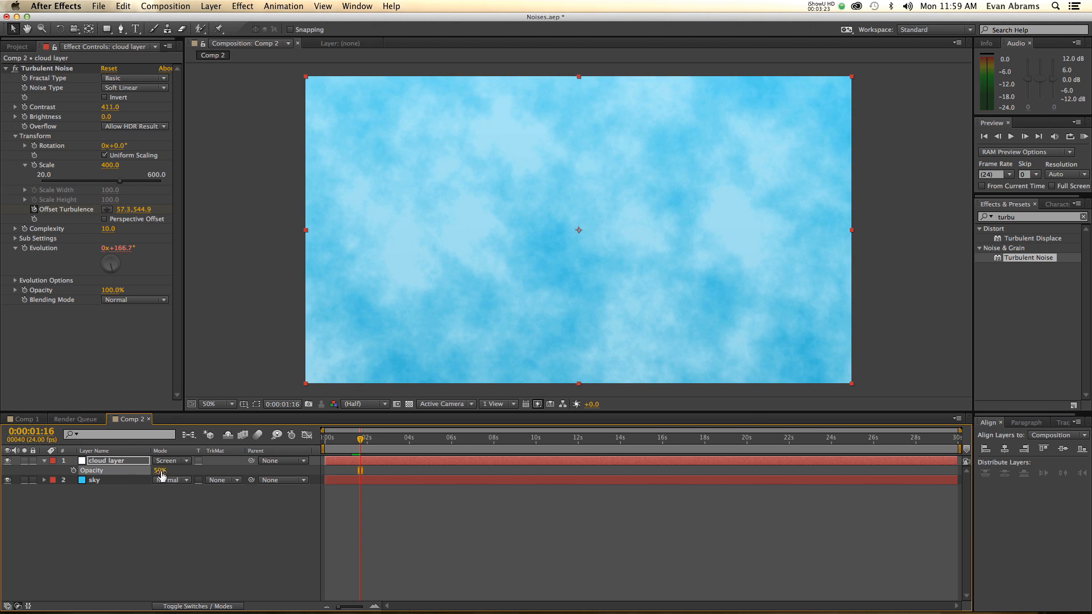
left_click_drag(160, 471, 188, 471)
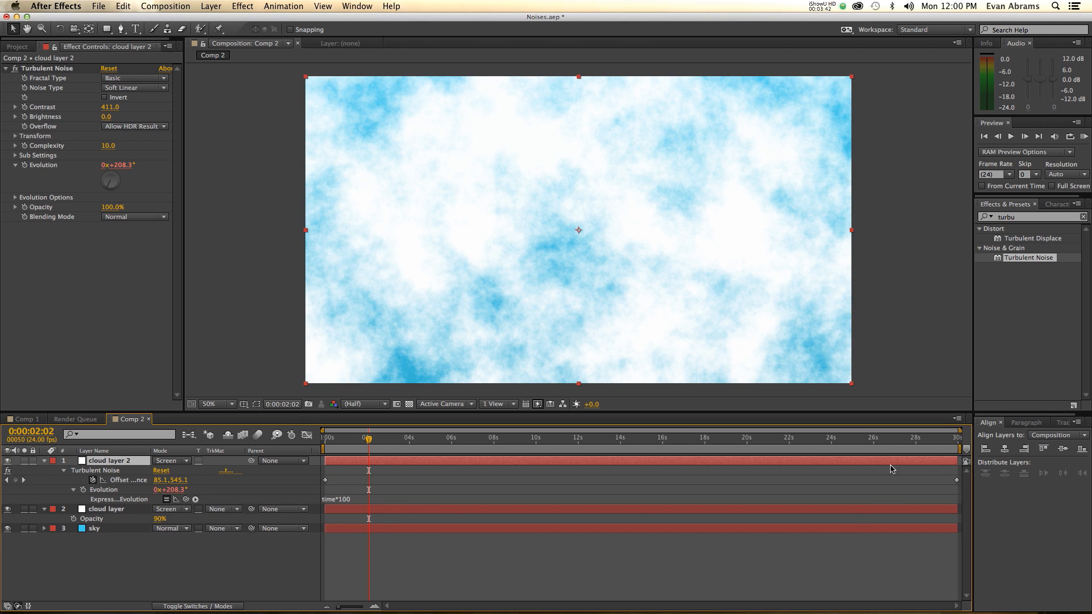
Keyframe cloud layer 2's turbulence offset from start to end, set Random Seed 2, adjust Transform.
left_click(955, 442)
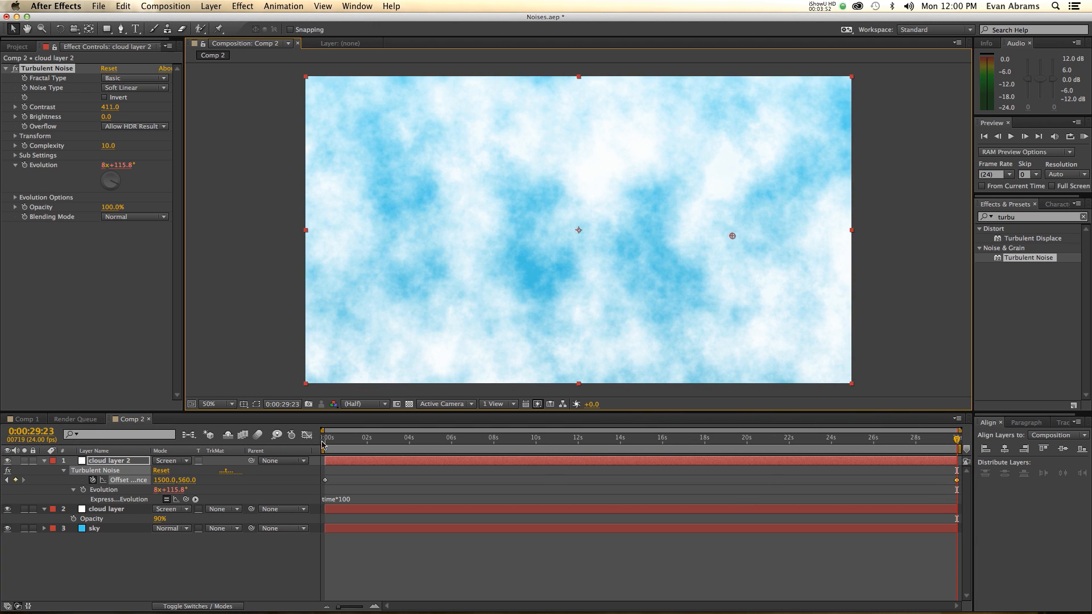
left_click(324, 437)
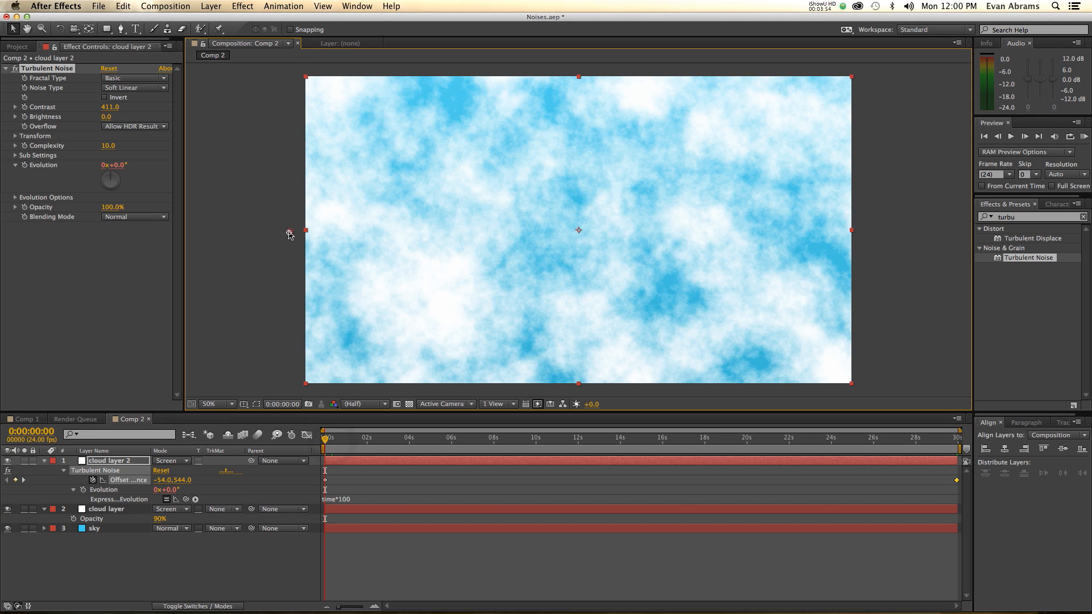
left_click_drag(289, 233, 417, 231)
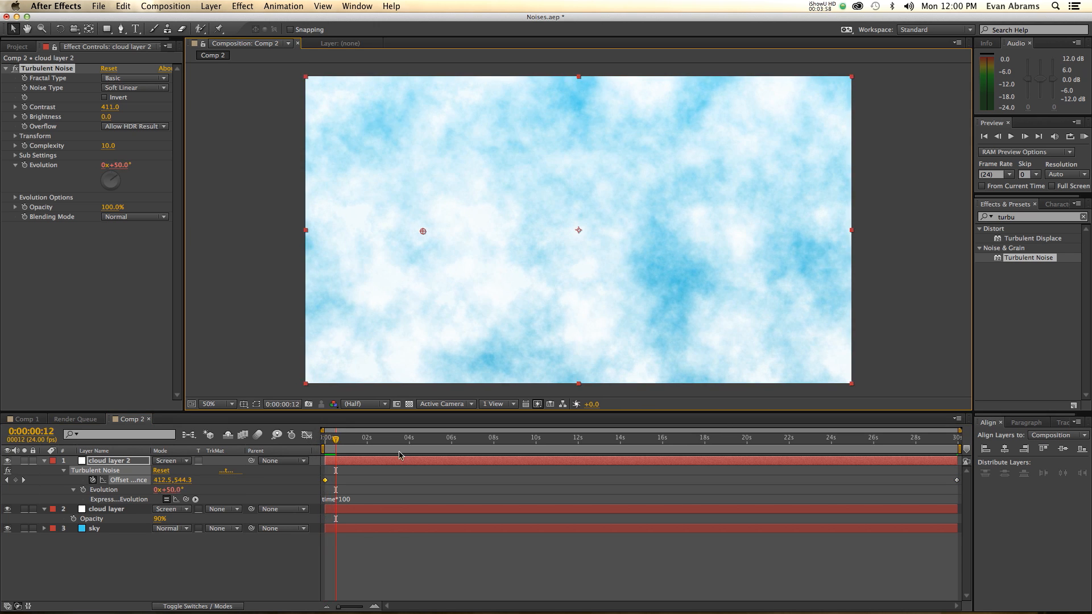
left_click(12, 197)
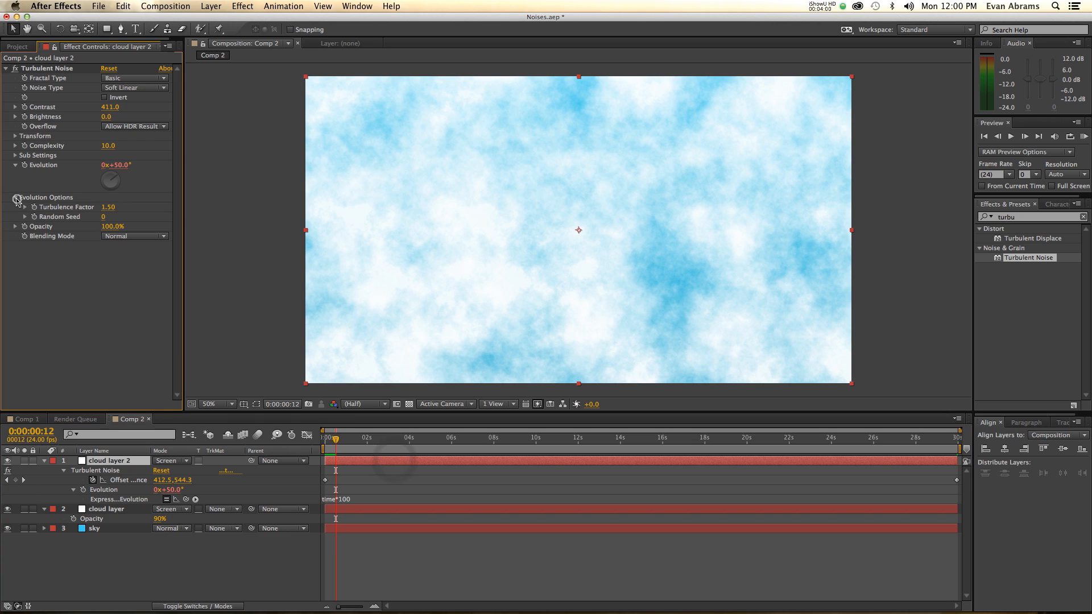
left_click(103, 217)
type("2")
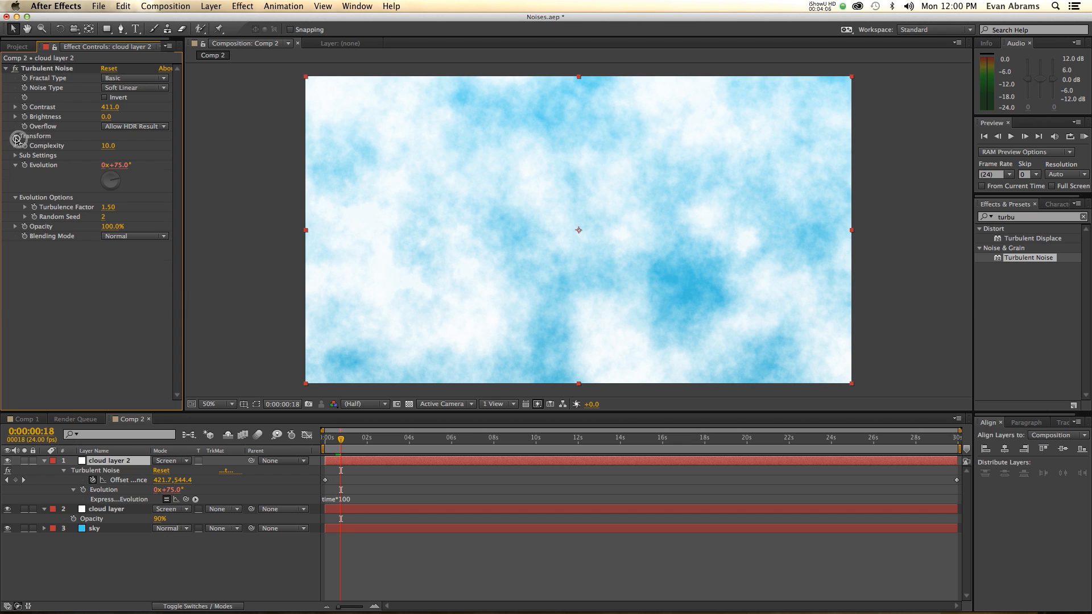
left_click(14, 138)
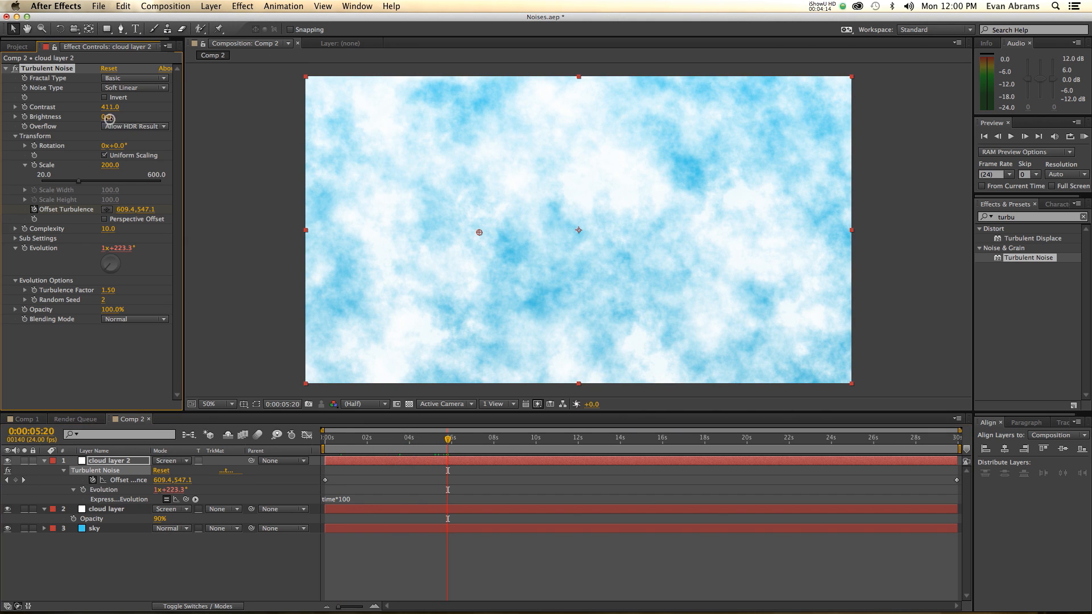
left_click_drag(111, 116, 111, 125)
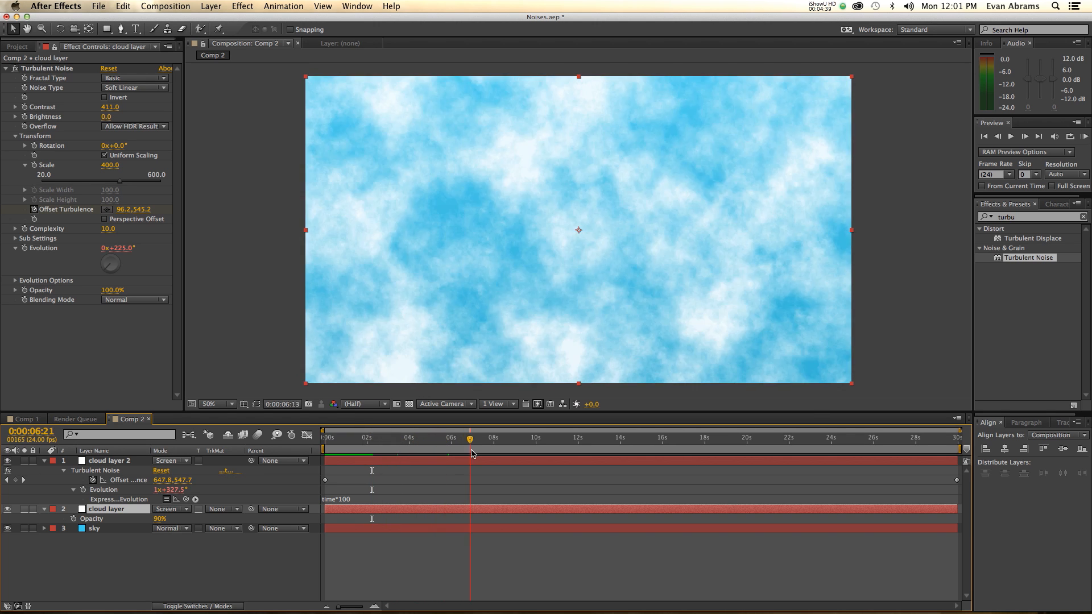
Scrub the timeline to check the clouds, then rename Comp 2 to 'clouds'.
left_click(529, 453)
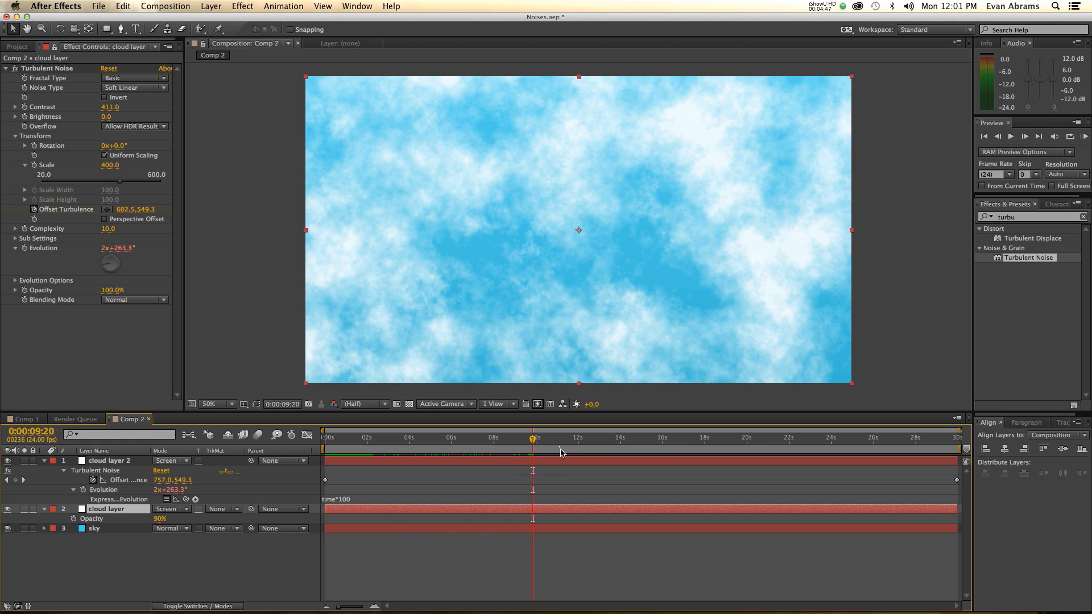
left_click(601, 452)
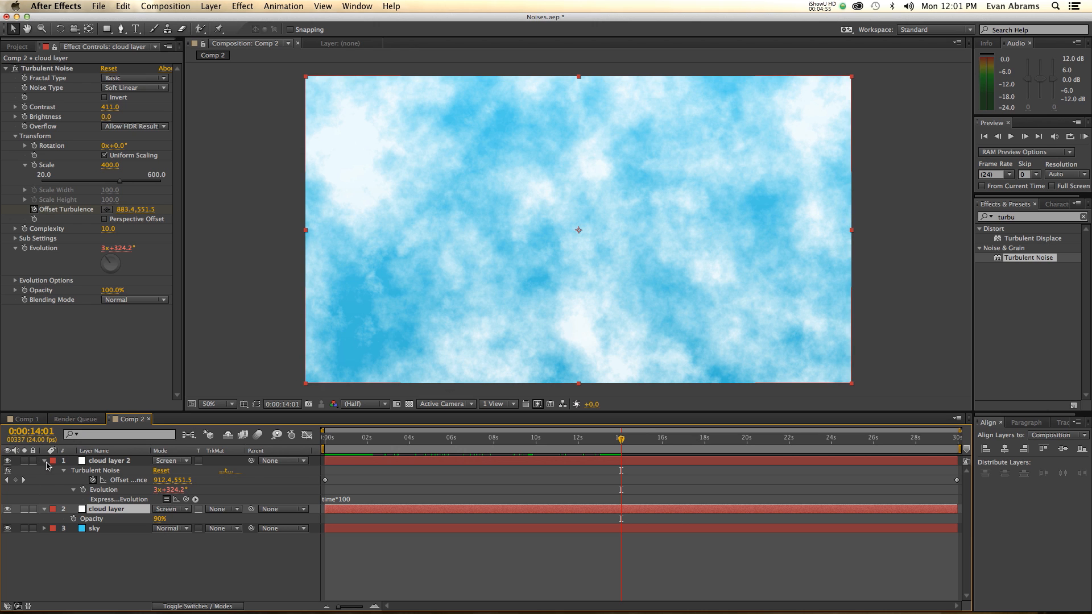
left_click(16, 46)
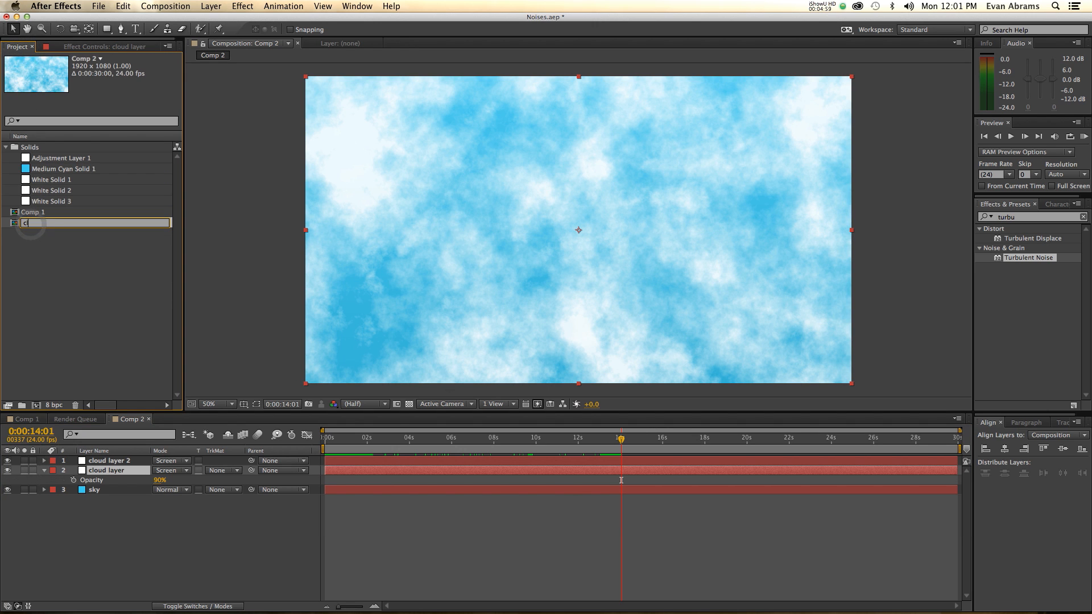
type("clolds")
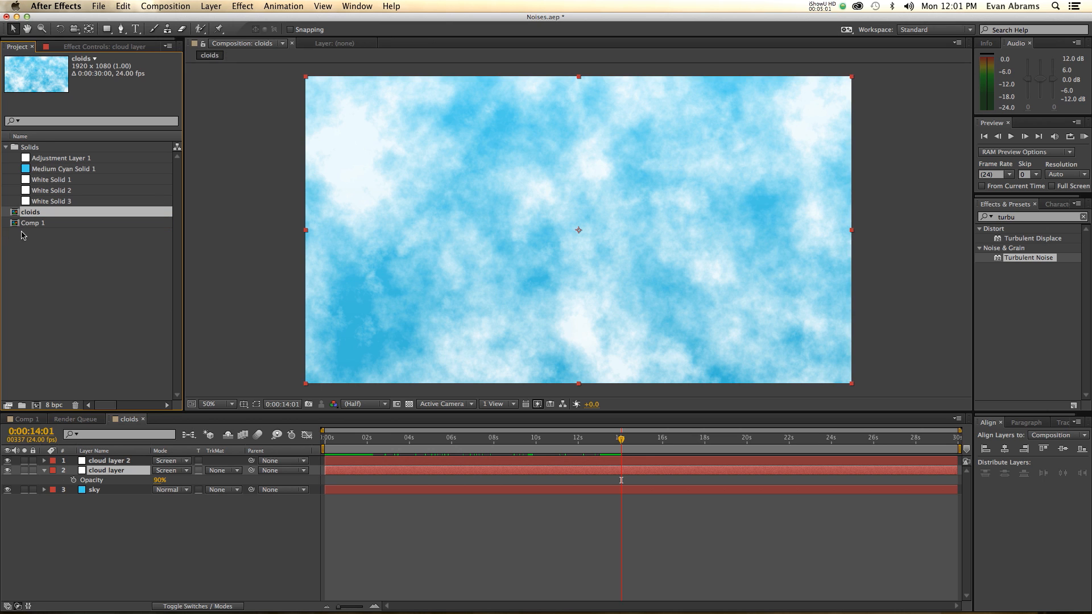
double_click(30, 212)
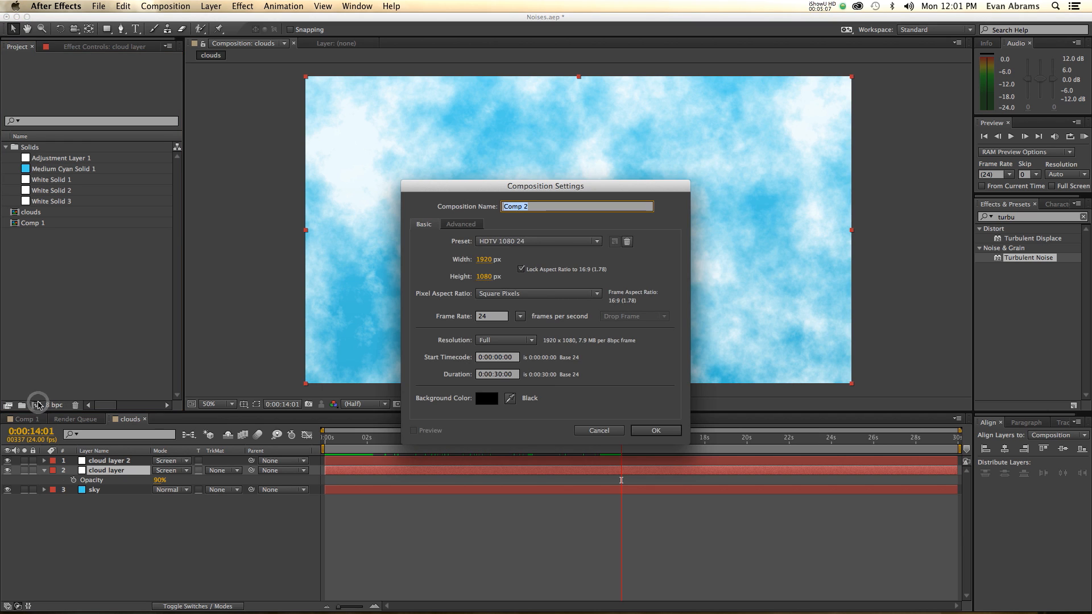
Create a new comp with a Turbulent Noise solid, contrast raised to 100.
left_click(656, 431)
type("time*")
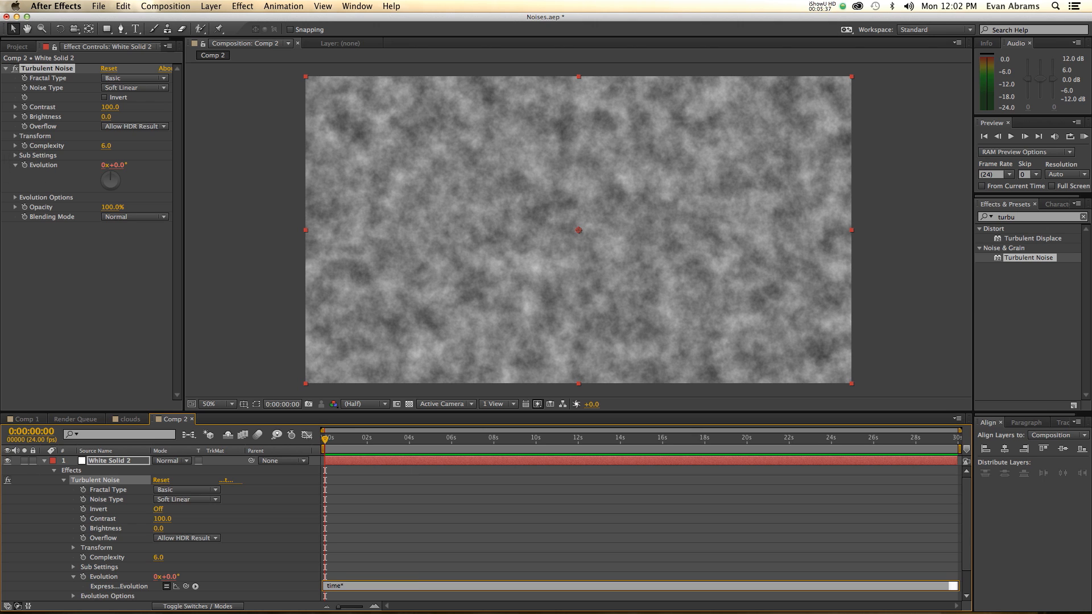
type("1000")
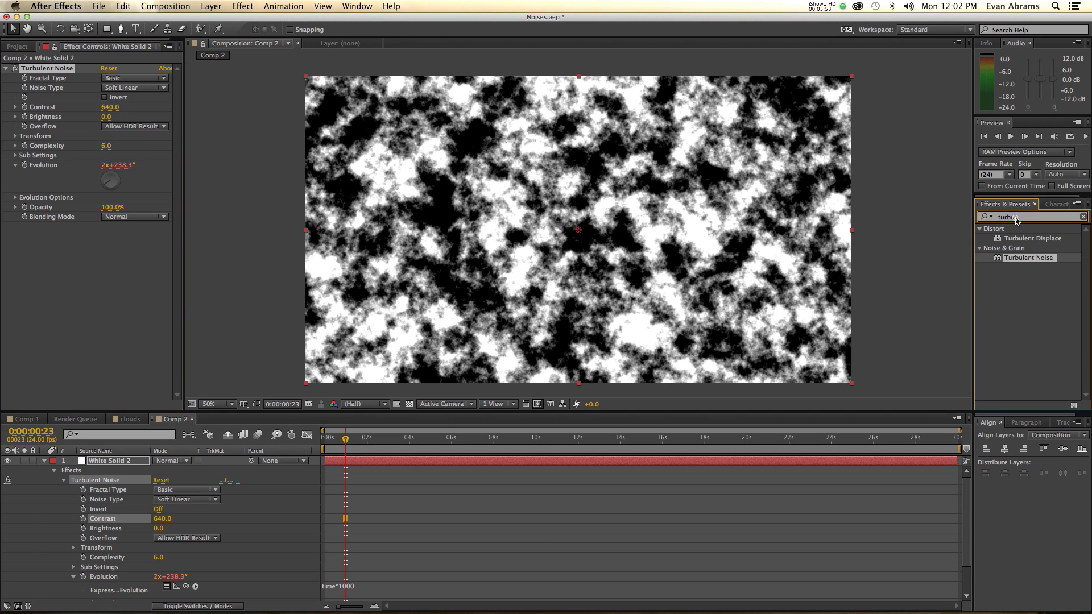
type("c")
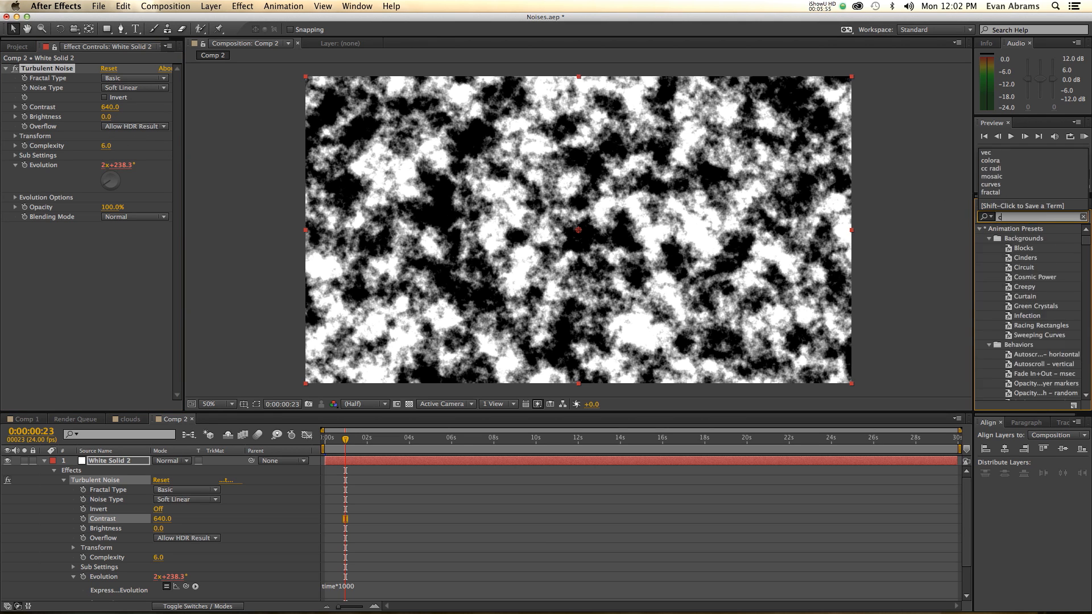
Add CC Radial Fast Blur and move its centre to the upper right.
type("cc rad")
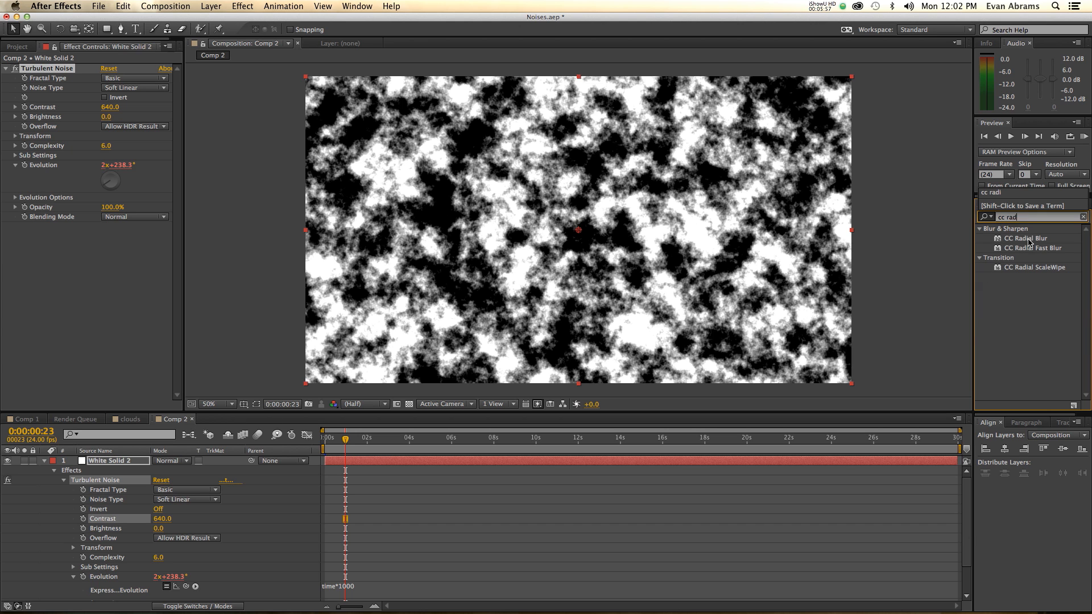
double_click(1033, 248)
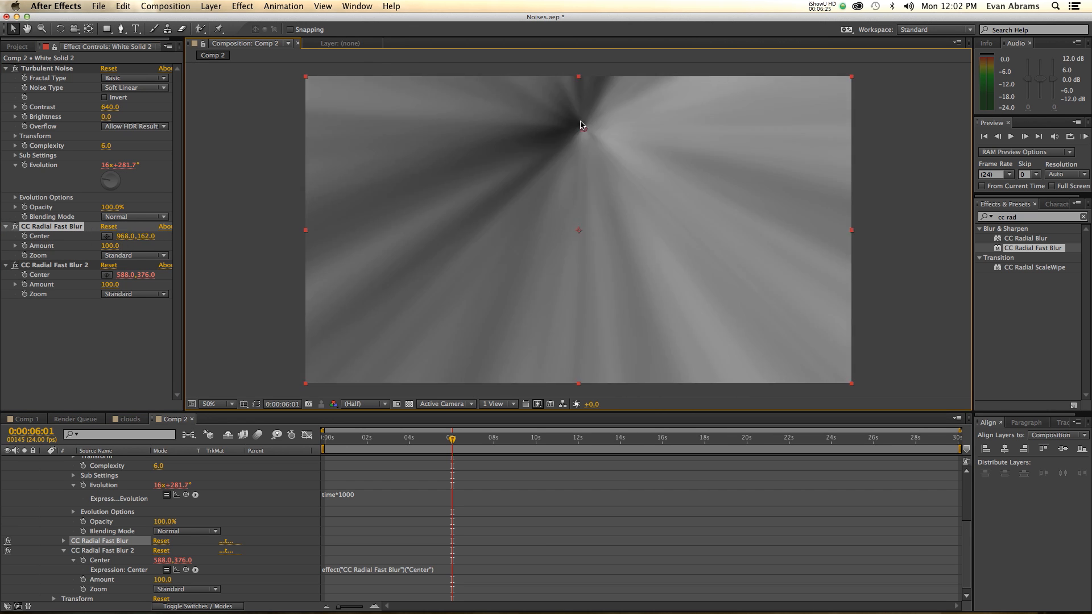
left_click_drag(580, 125, 671, 119)
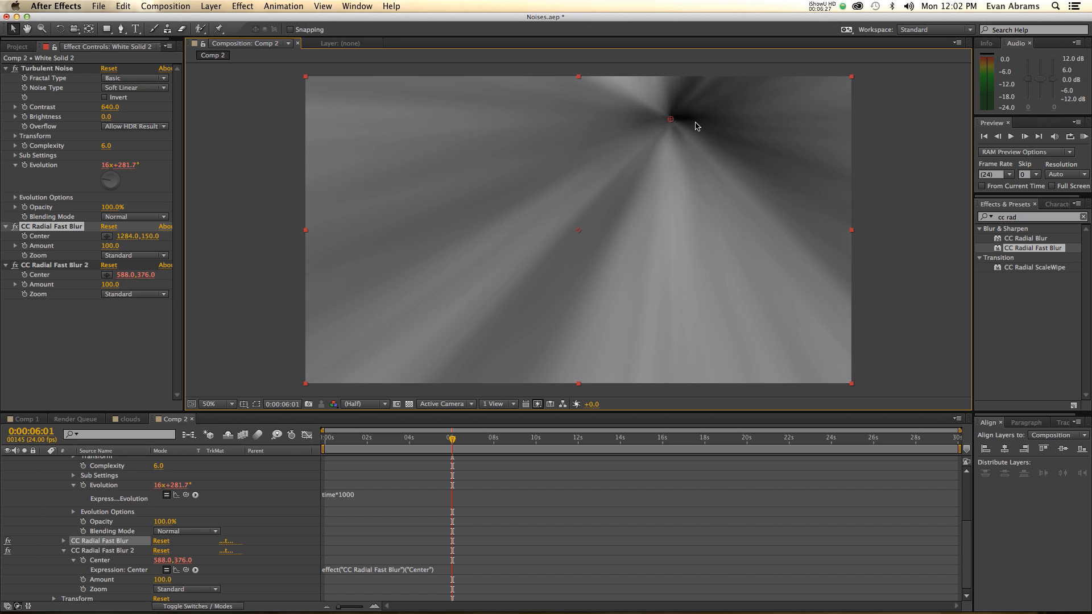
left_click_drag(670, 117, 696, 142)
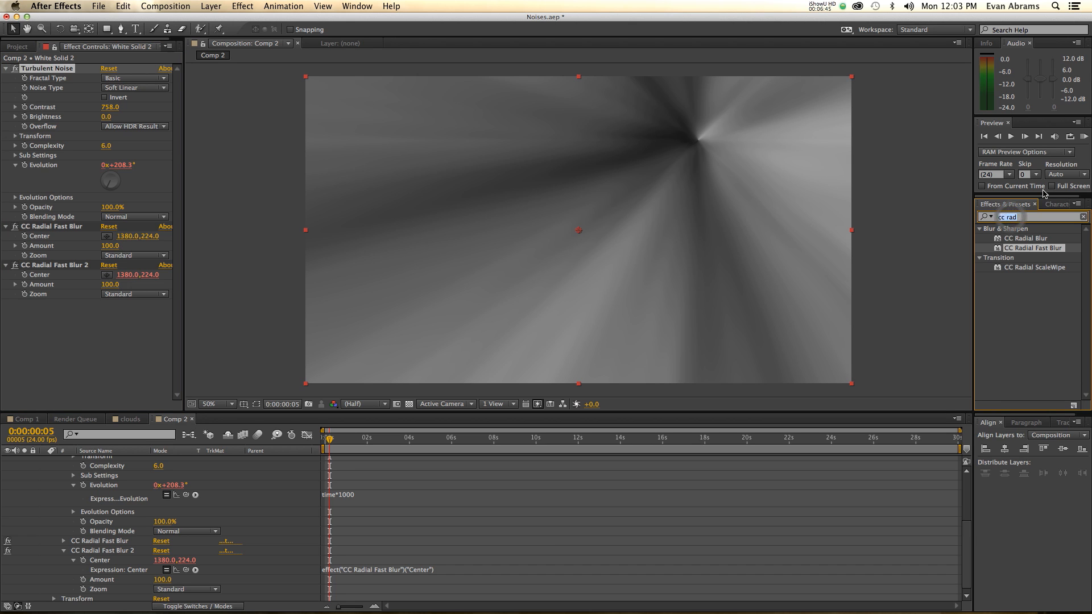
type("glow")
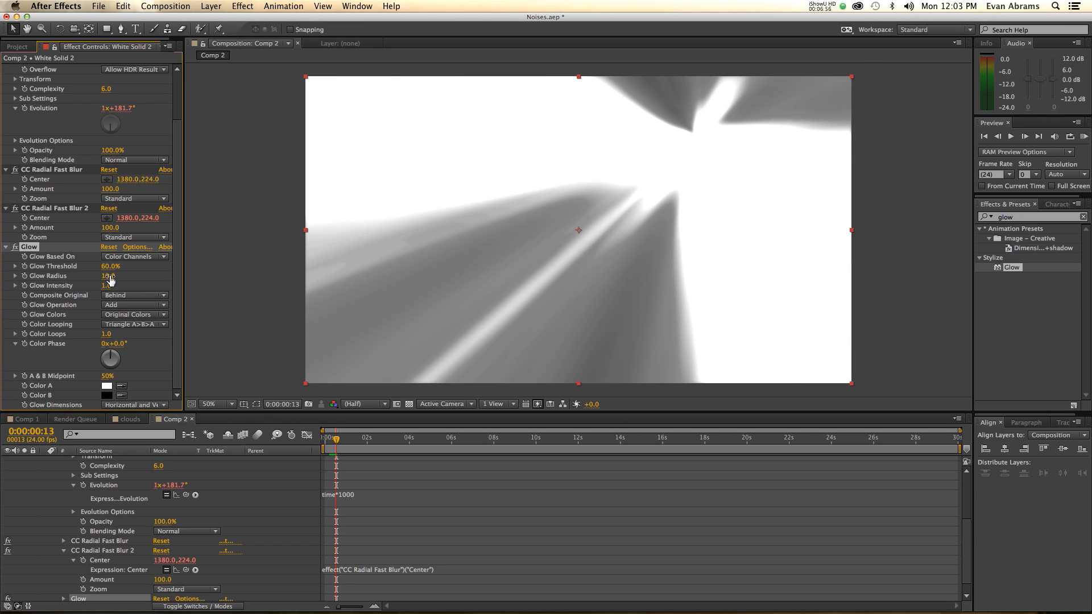
Adjust the Glow Radius on the streaked white solid.
left_click(103, 285)
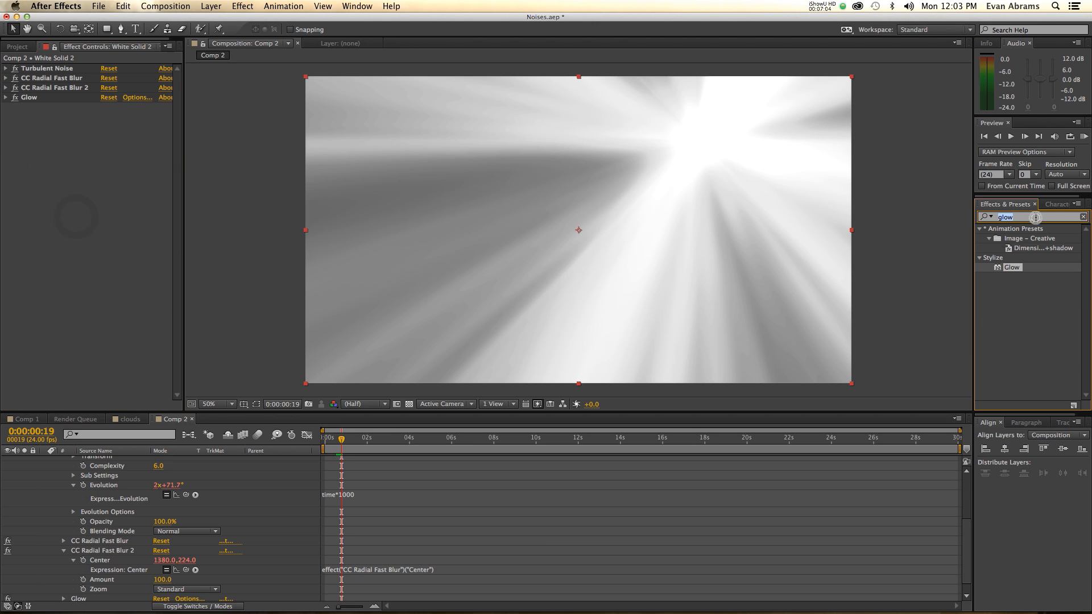
type("colora")
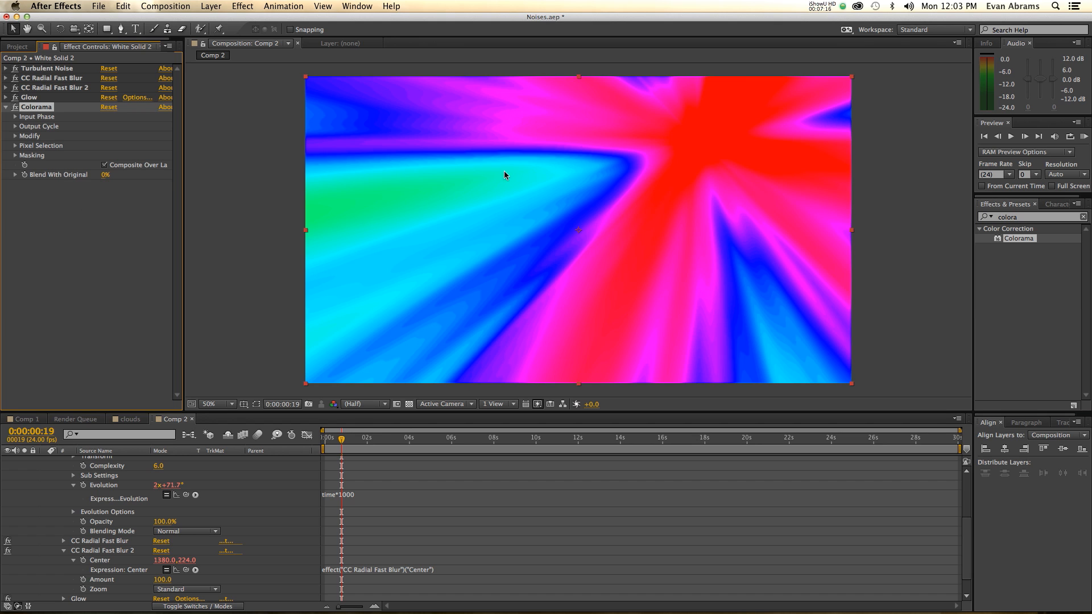
Set Colorama's Output Cycle to the Fire preset palette for fiery orange streaks.
left_click(228, 404)
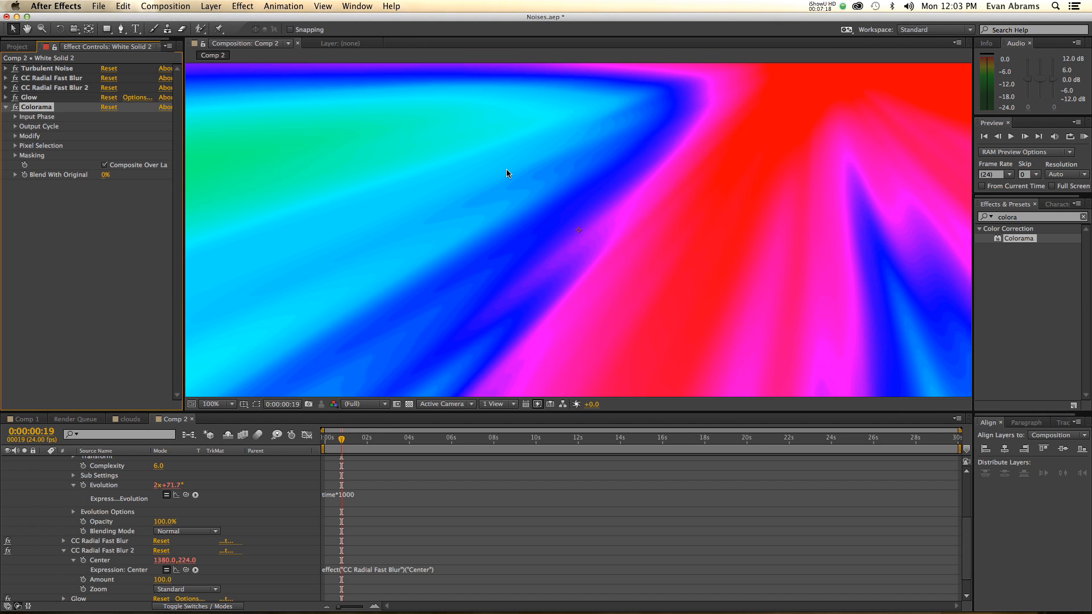
left_click(230, 404)
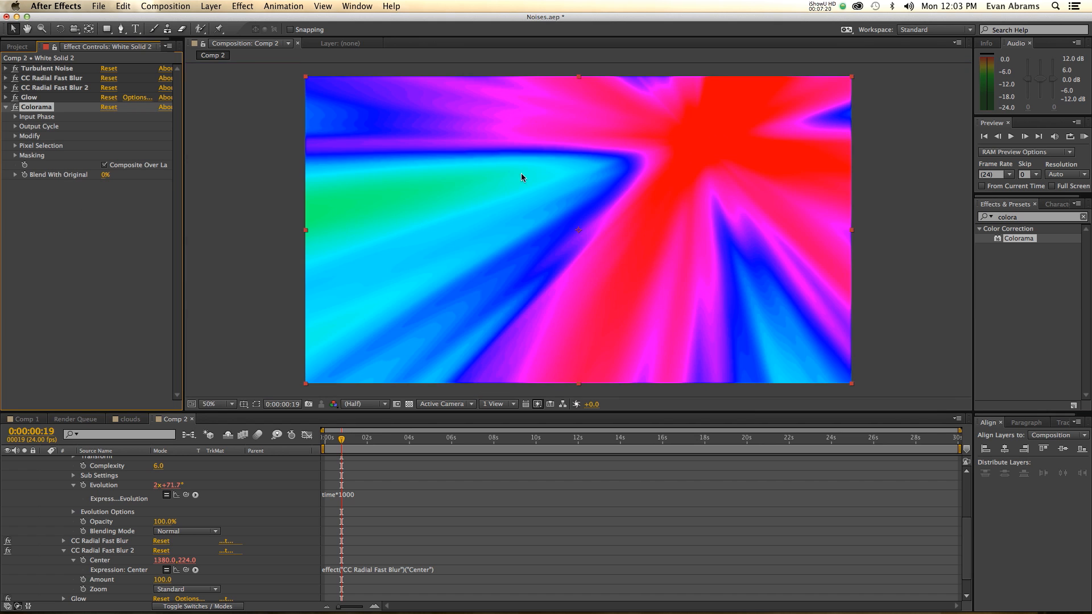
left_click(15, 116)
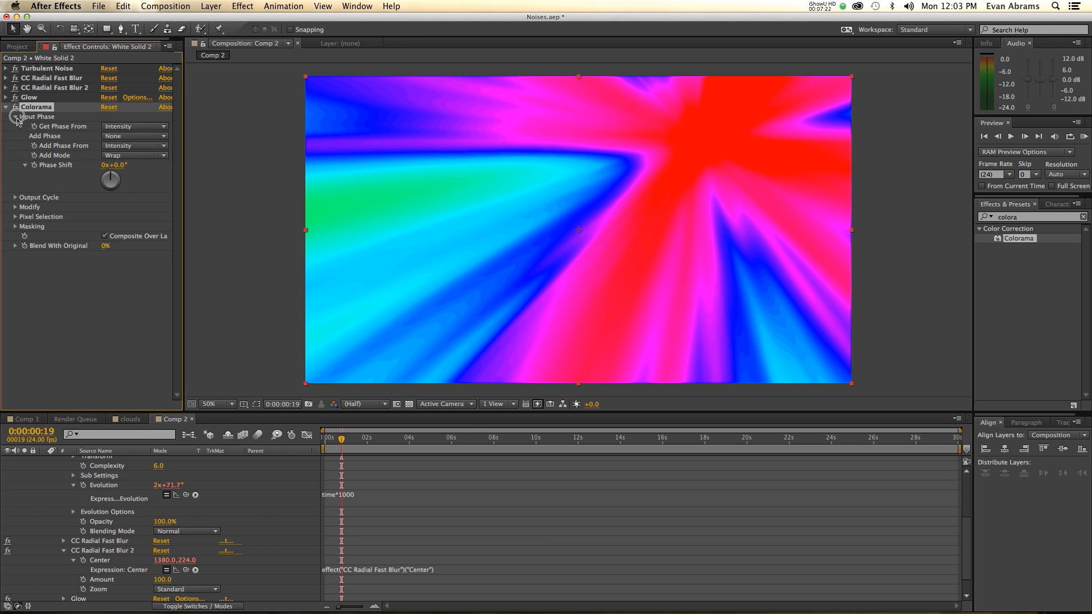
left_click(134, 126)
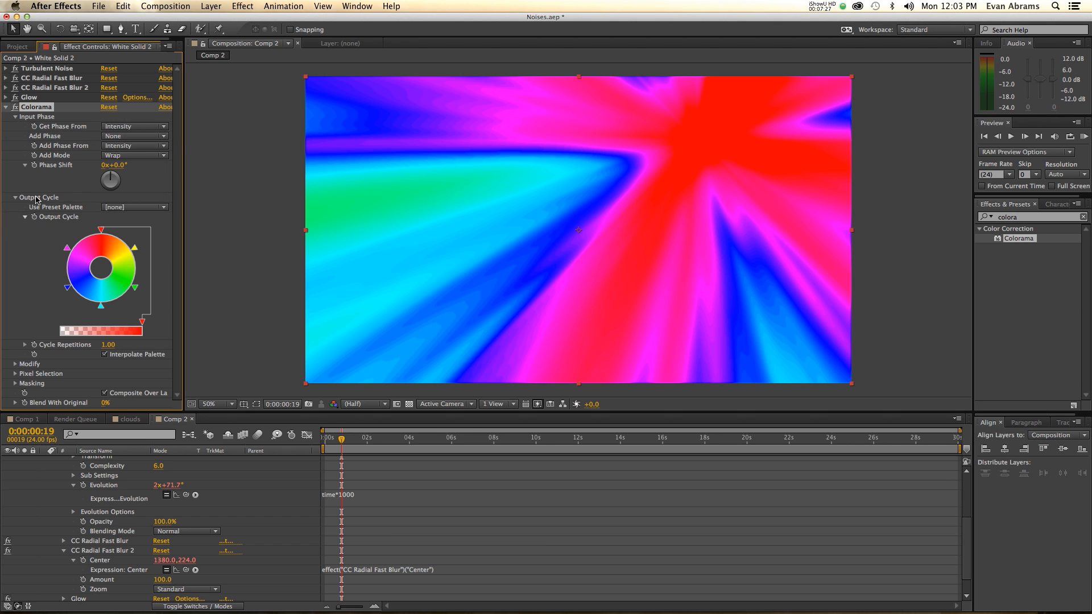
left_click(135, 207)
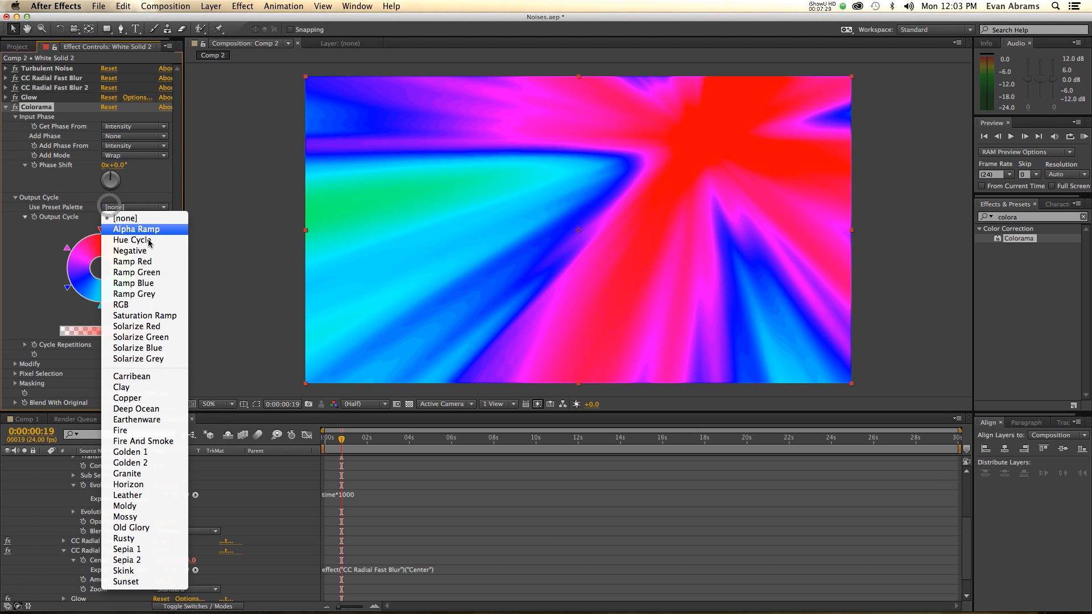
left_click(119, 431)
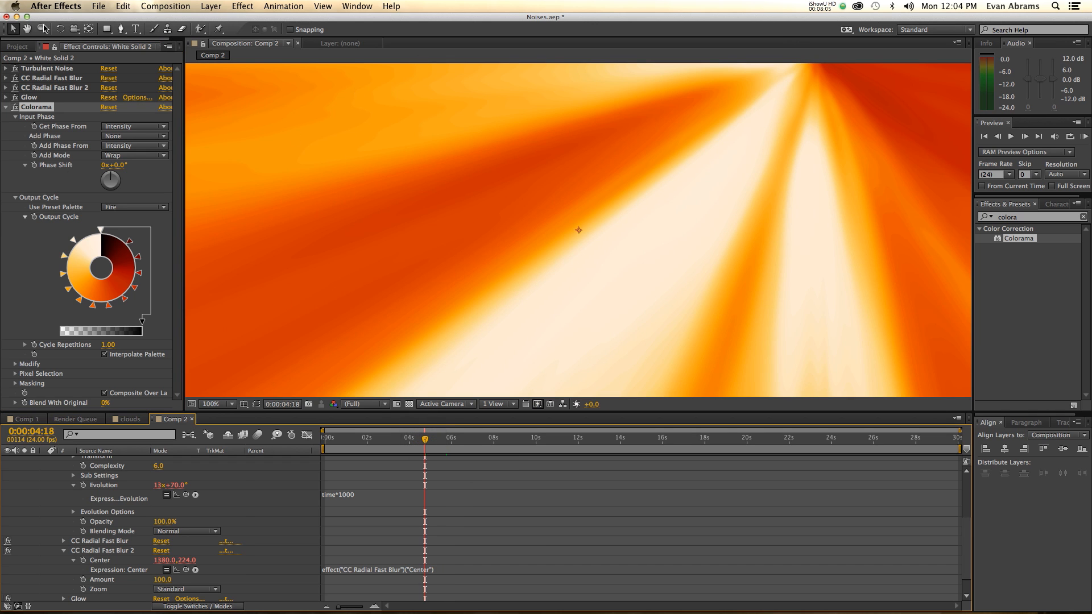
left_click(15, 47)
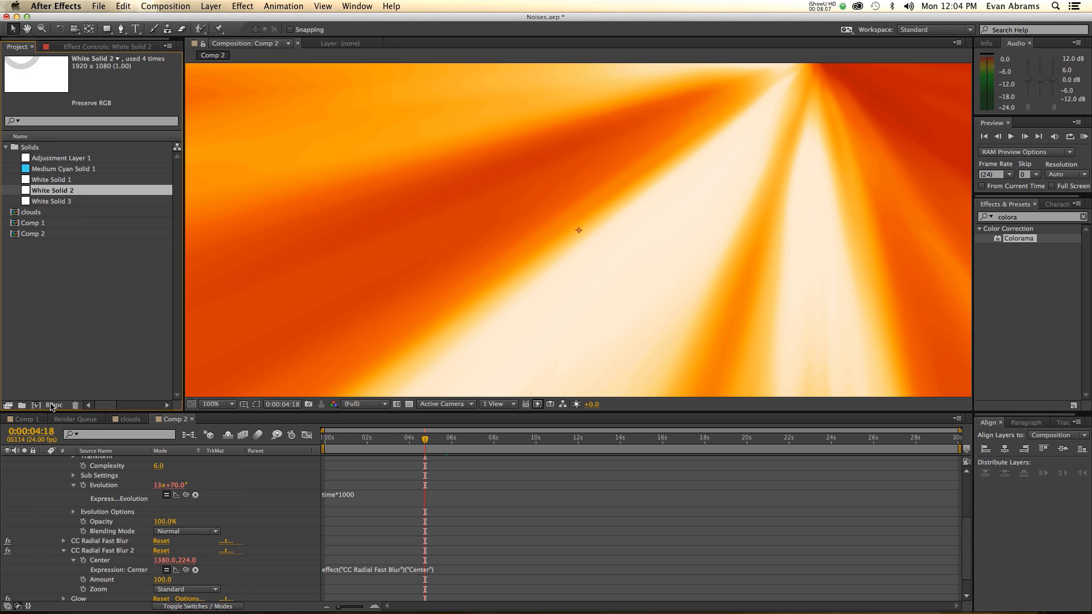
mouse_move(54, 405)
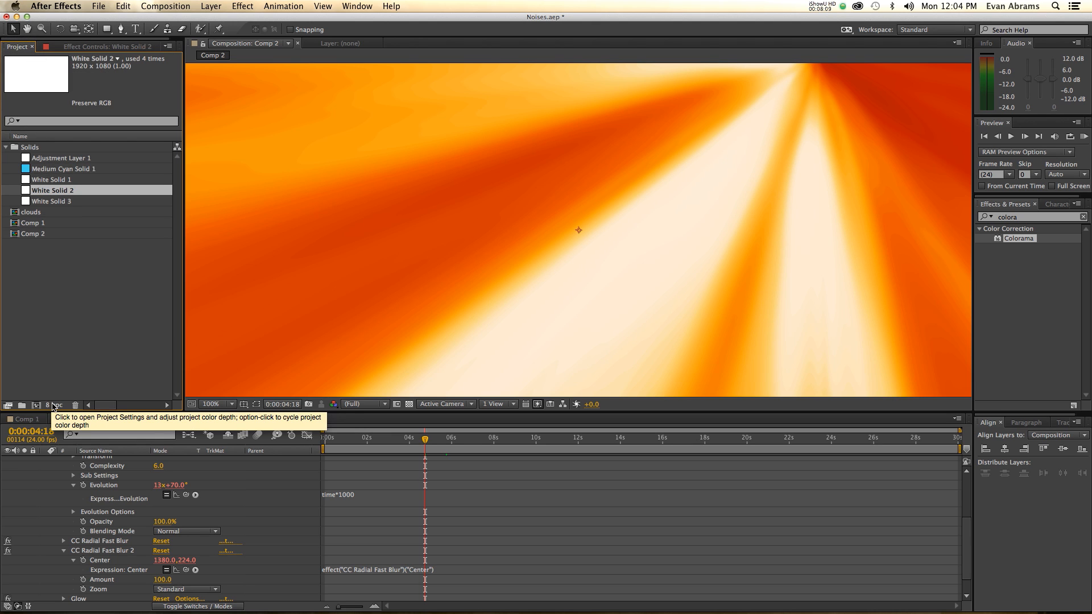
Switch back to the clouds comp and select the cloud layer to view its Turbulent Noise.
left_click(51, 405)
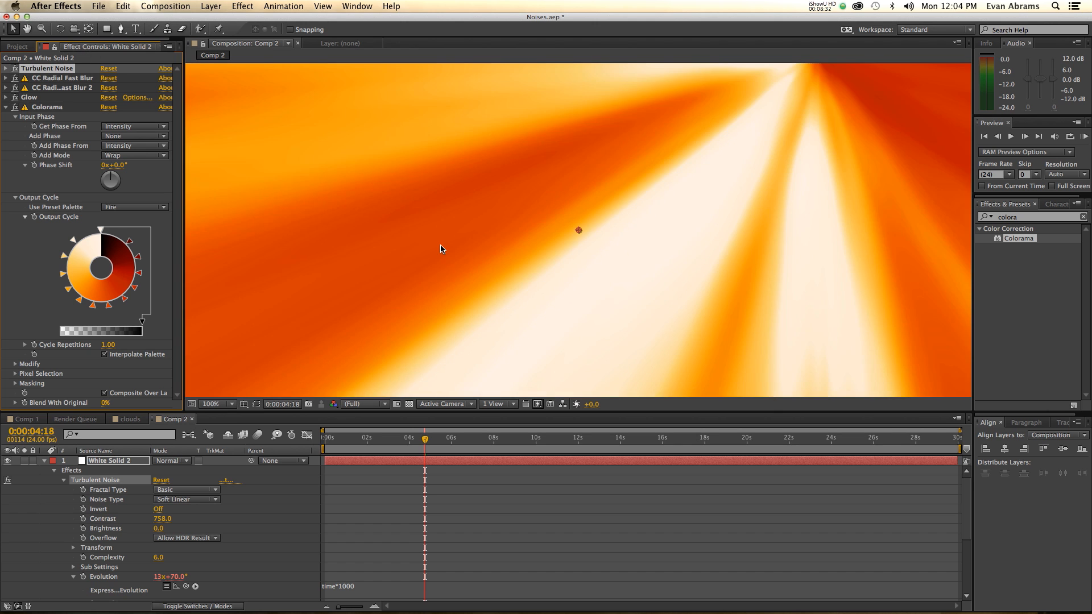
left_click(217, 404)
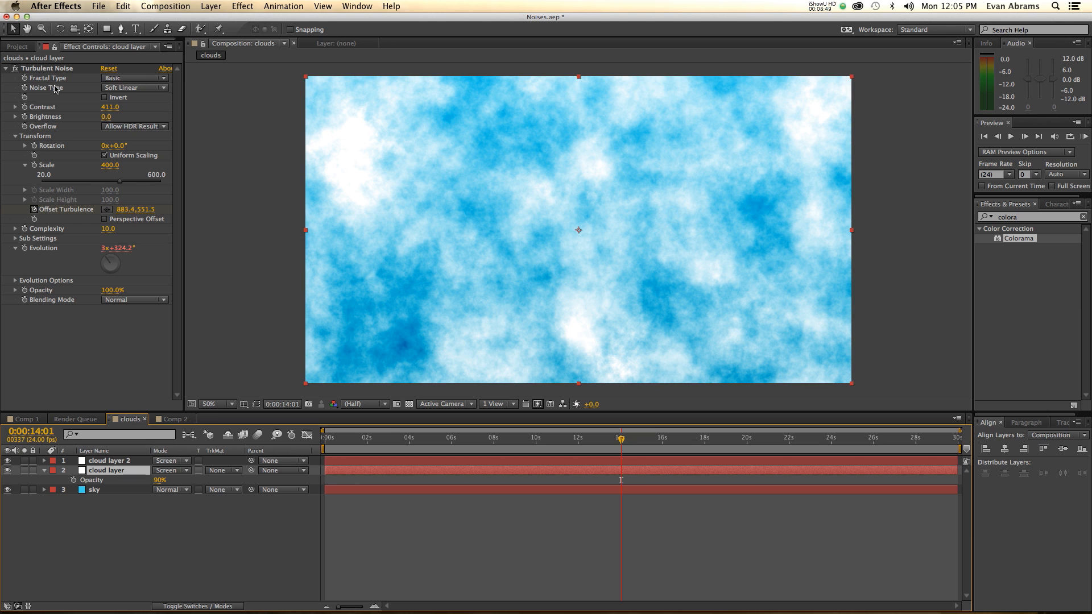
Create the 1920×1080 'transition' composition and turn on the transparency checkerboard grid.
left_click(16, 62)
type("transit")
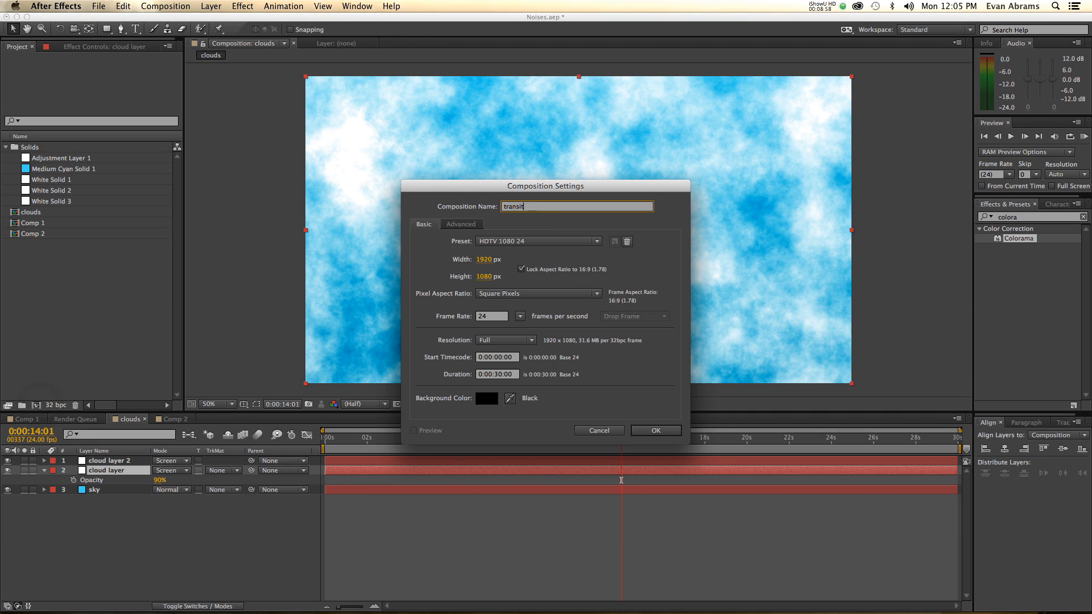
left_click(656, 430)
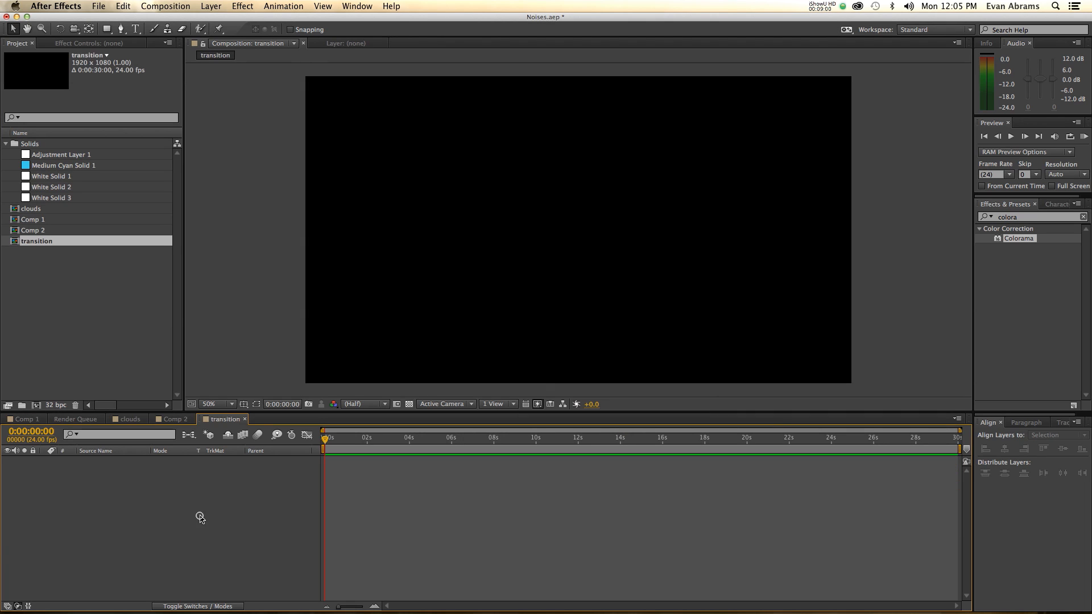
right_click(200, 518)
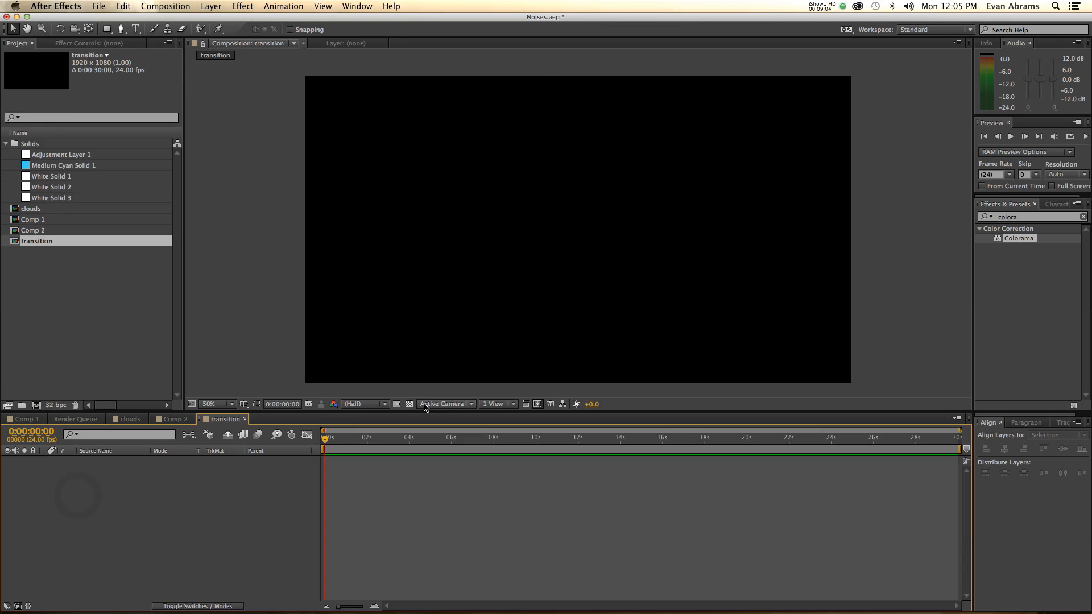
left_click(409, 404)
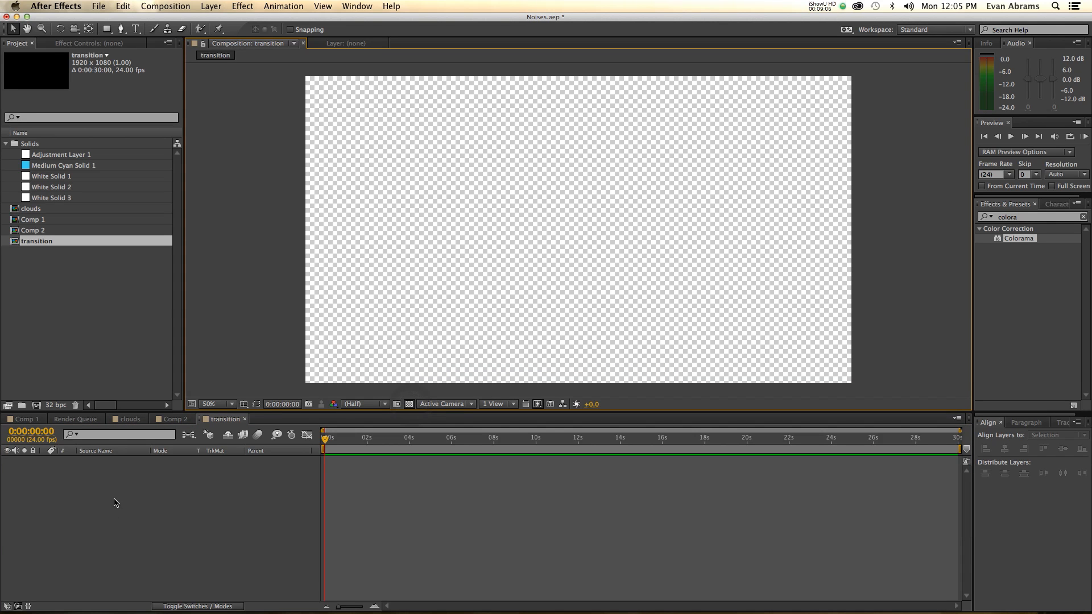
right_click(485, 457)
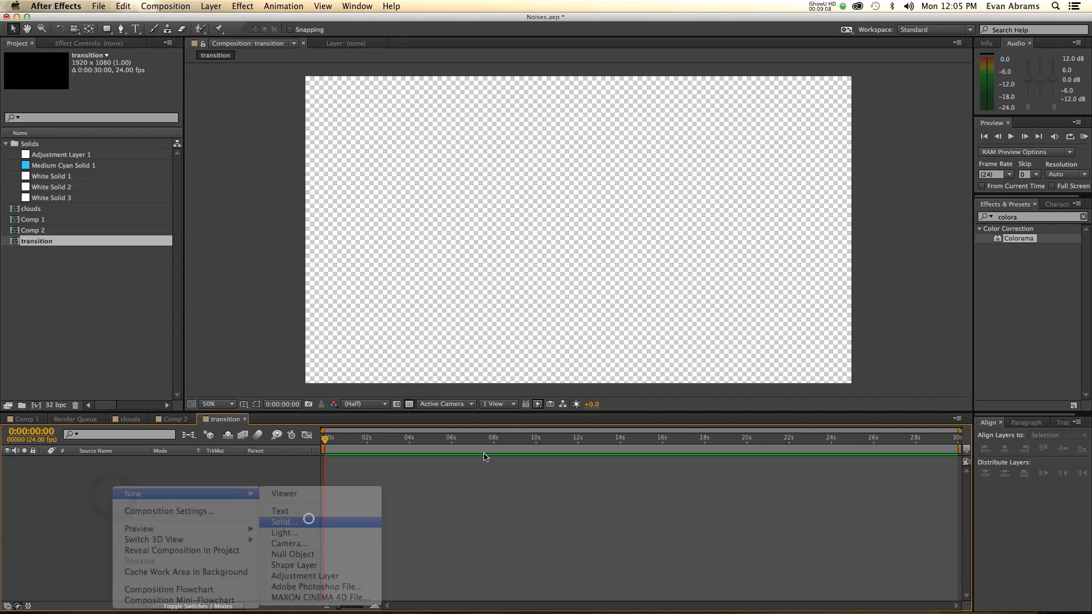
Add the cyan 'content' solid and a 25%-opacity Venetian Blinds copy, then begin a white solid.
left_click(284, 522)
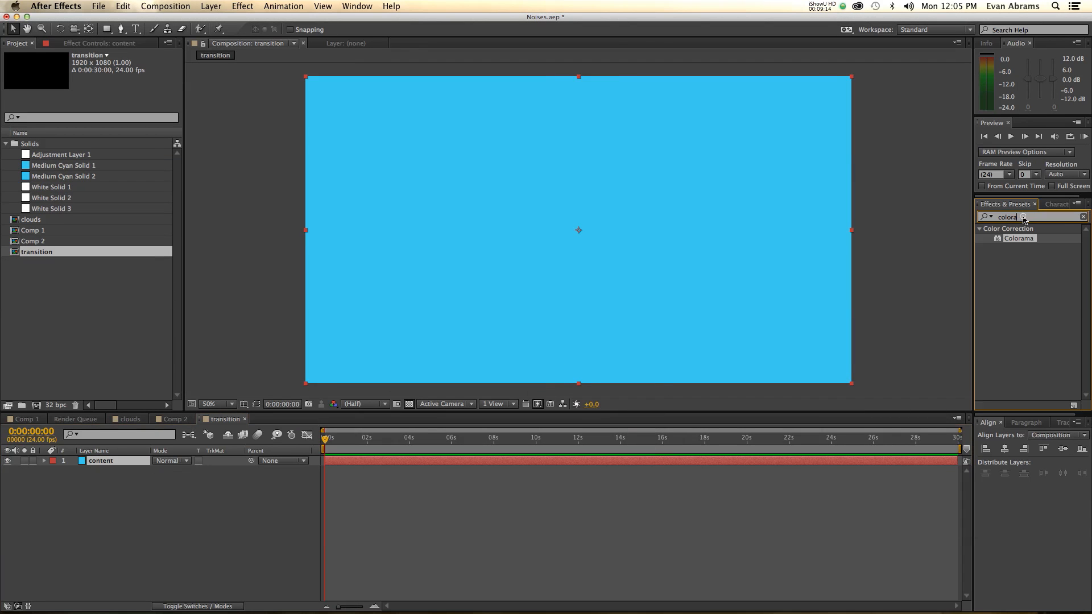
type("vene")
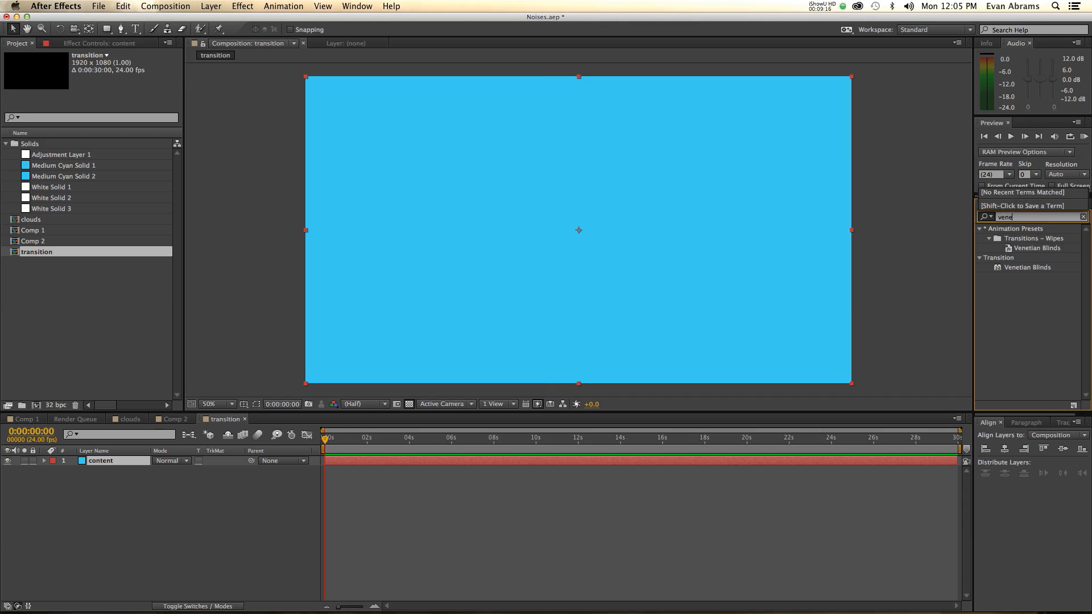
double_click(1028, 266)
type("fill")
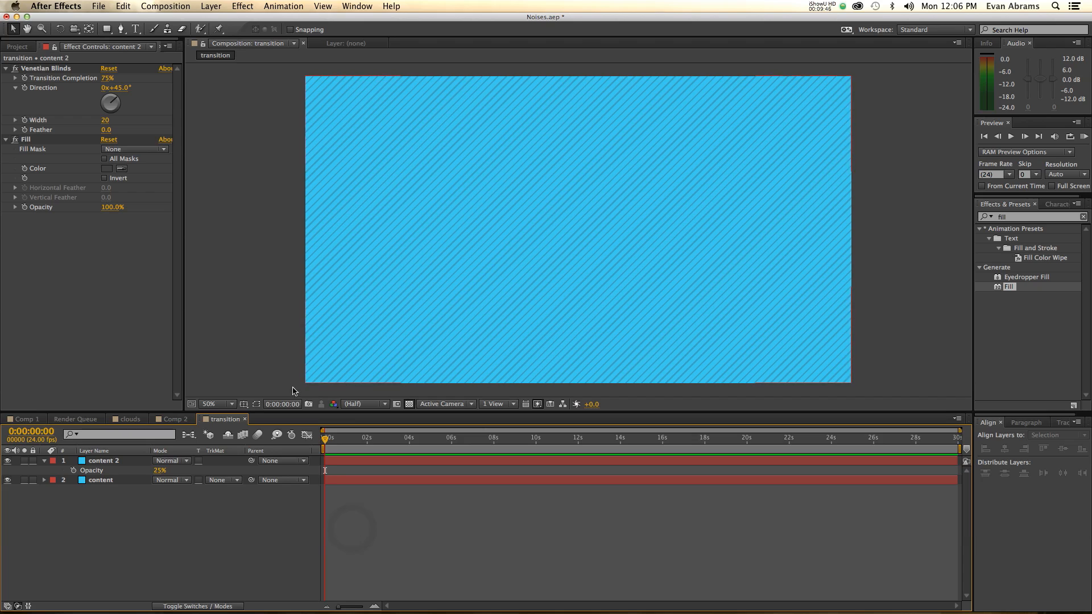
right_click(136, 539)
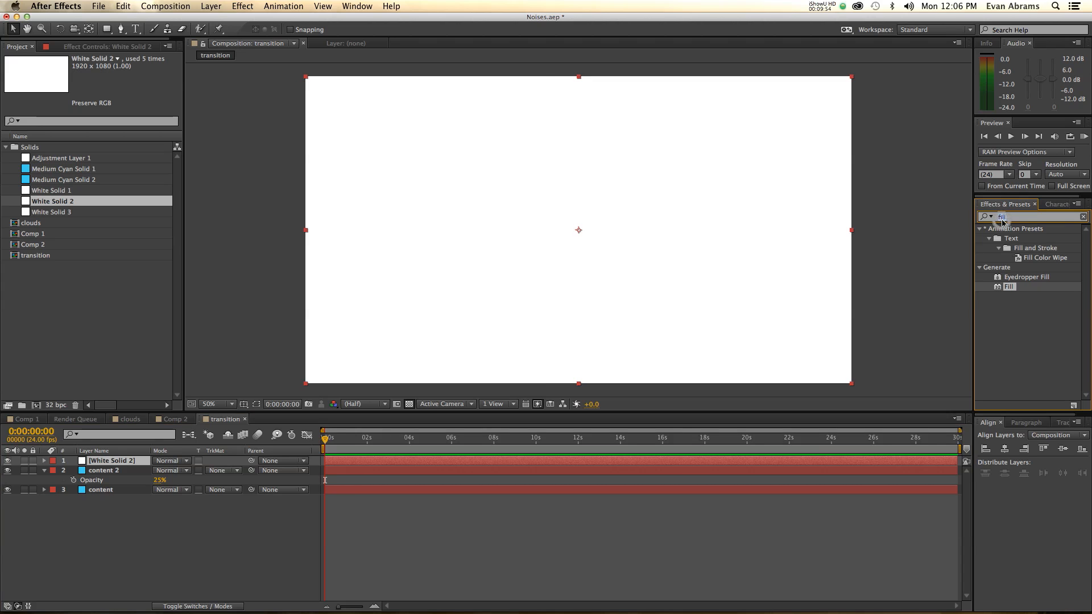
Apply Turbulent Noise and keyframe Contrast and Brightness from black at 0s to white at 2:12.
type("turb")
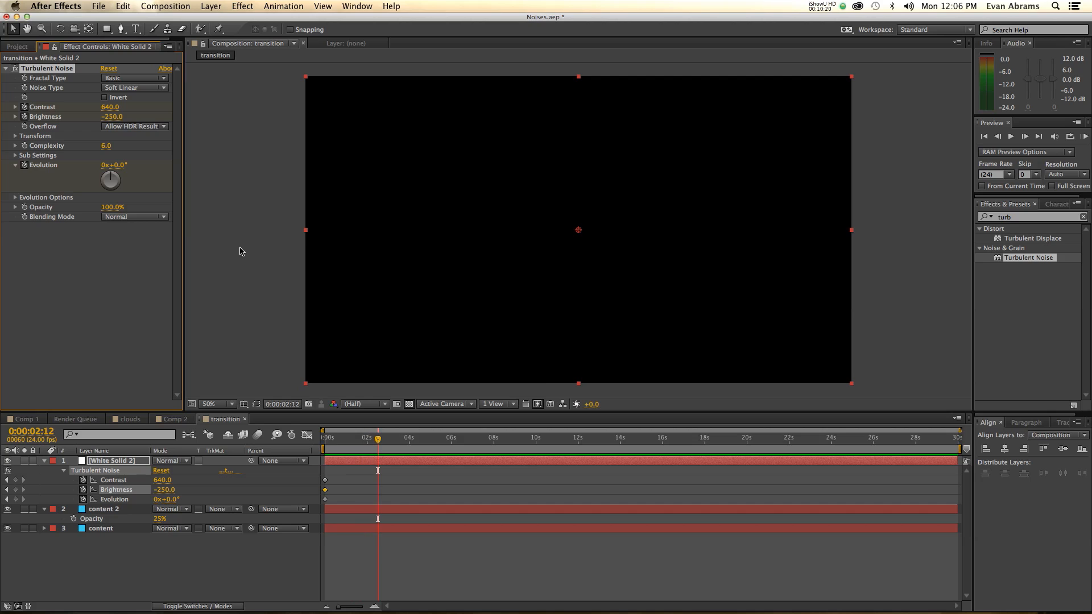
left_click(112, 117)
type("250")
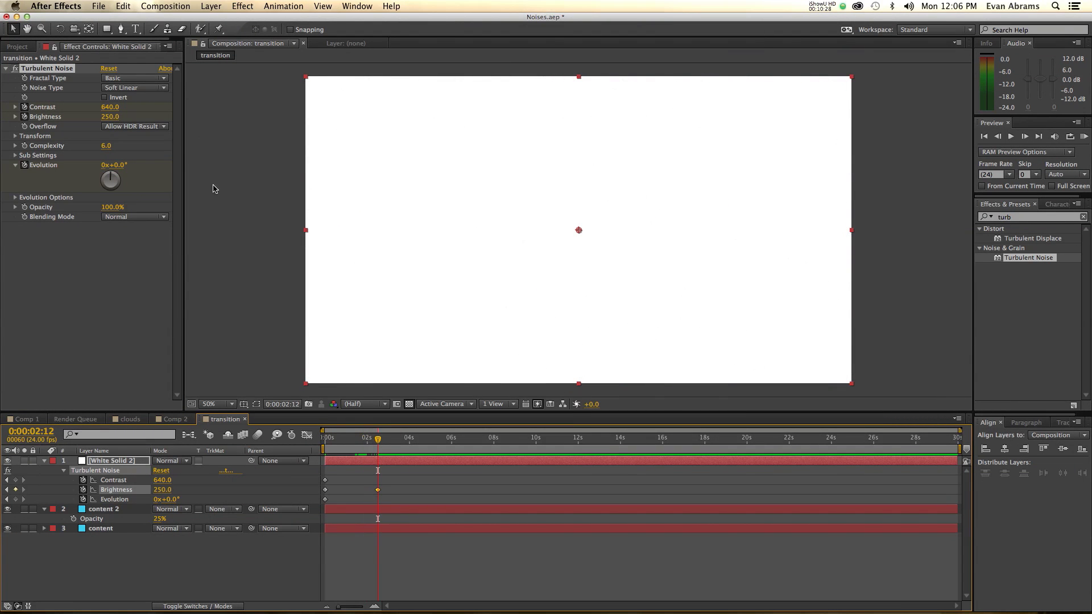
left_click(110, 107)
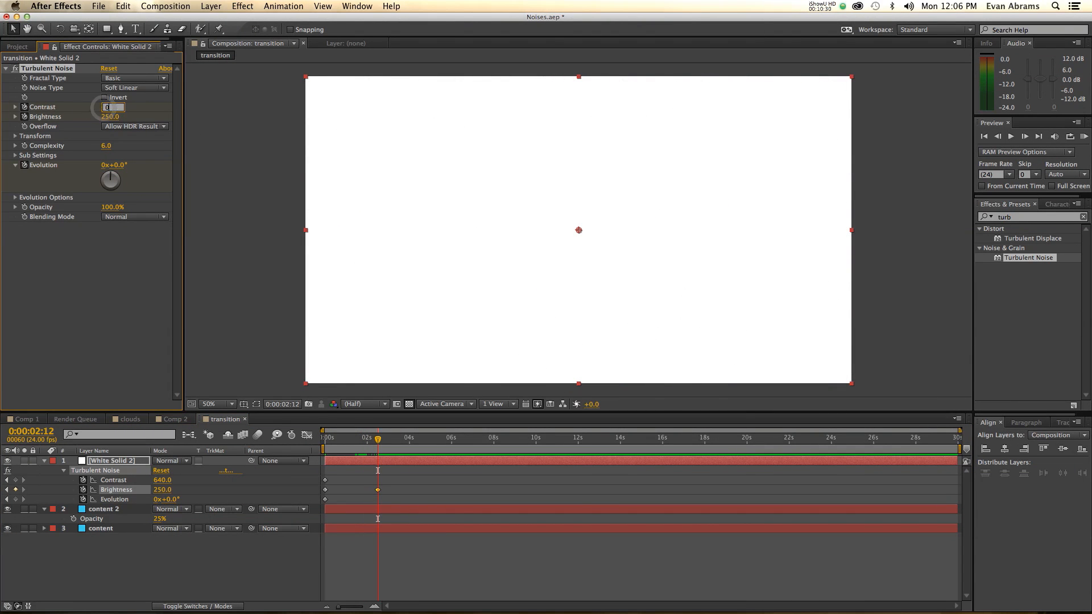
left_click_drag(377, 438, 365, 437)
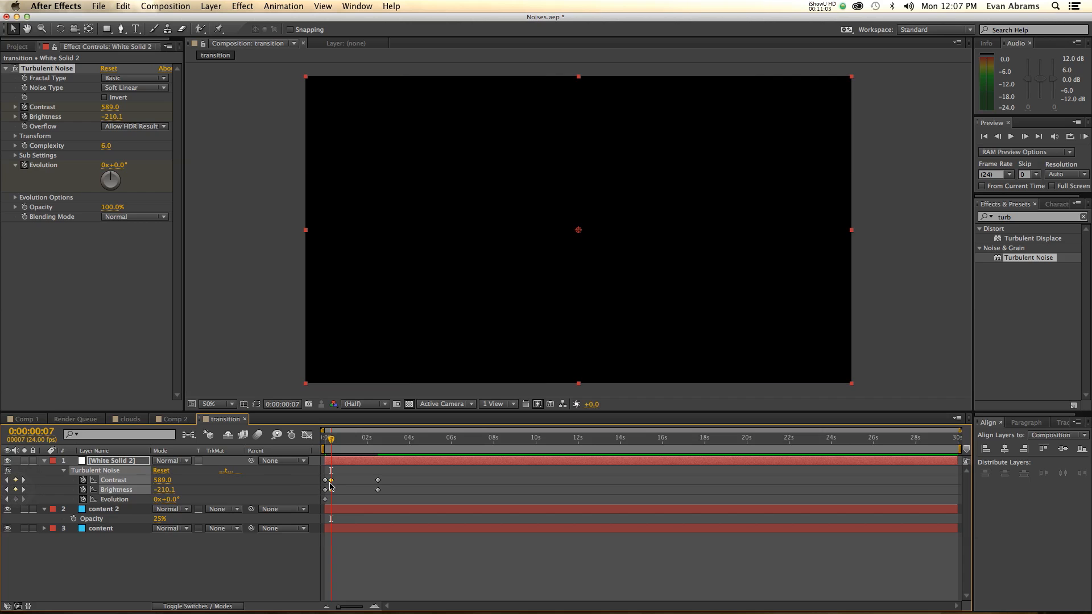
Preview the noise, set Scale 302 and Complexity 10, and keyframe Evolution at 0s and 2:11.
left_click(326, 437)
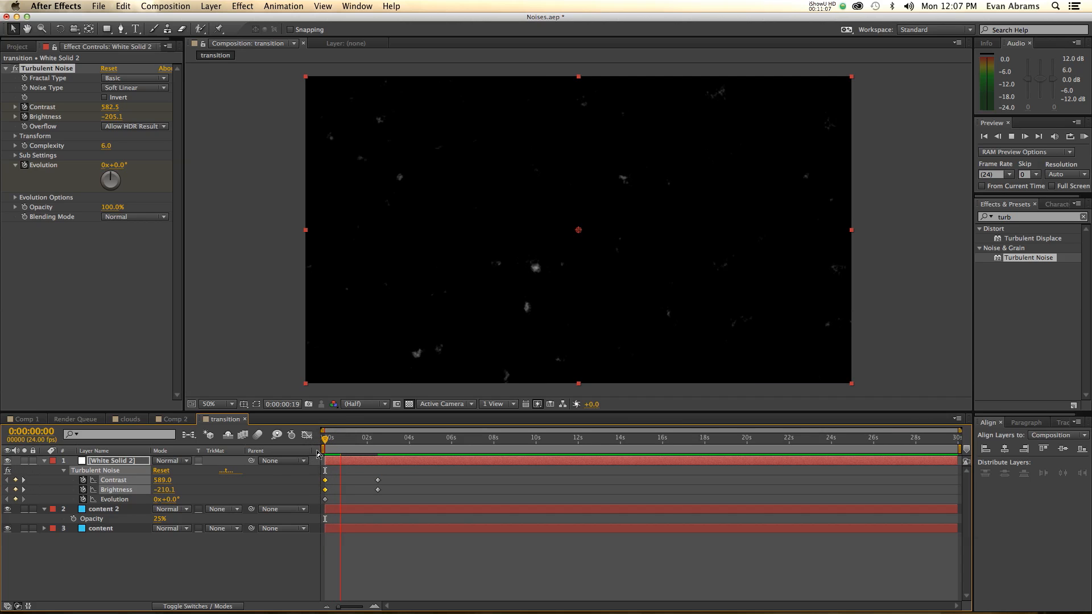
left_click(355, 438)
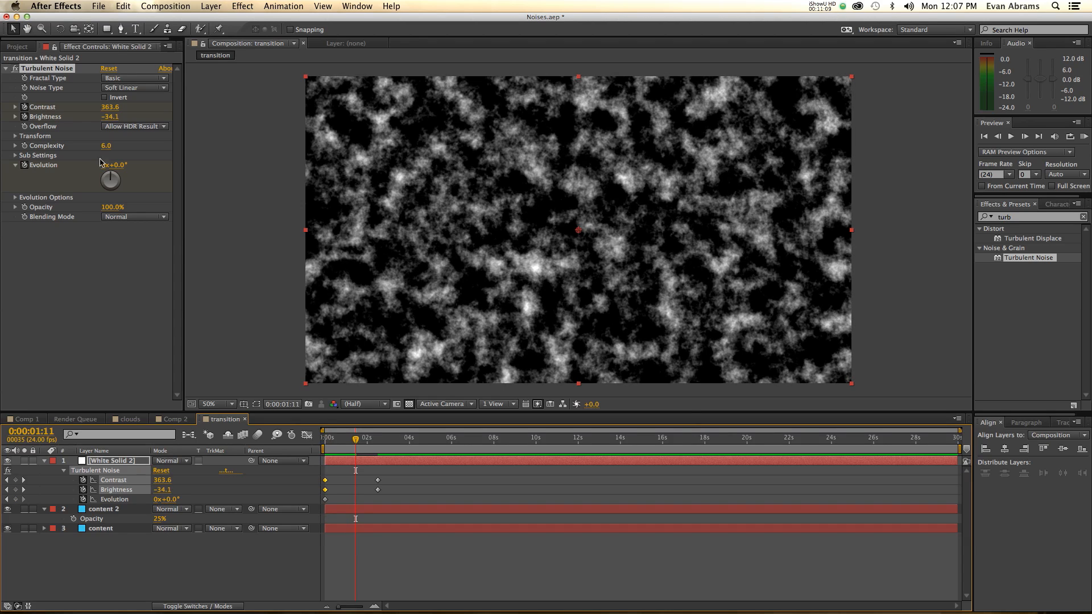
left_click(13, 136)
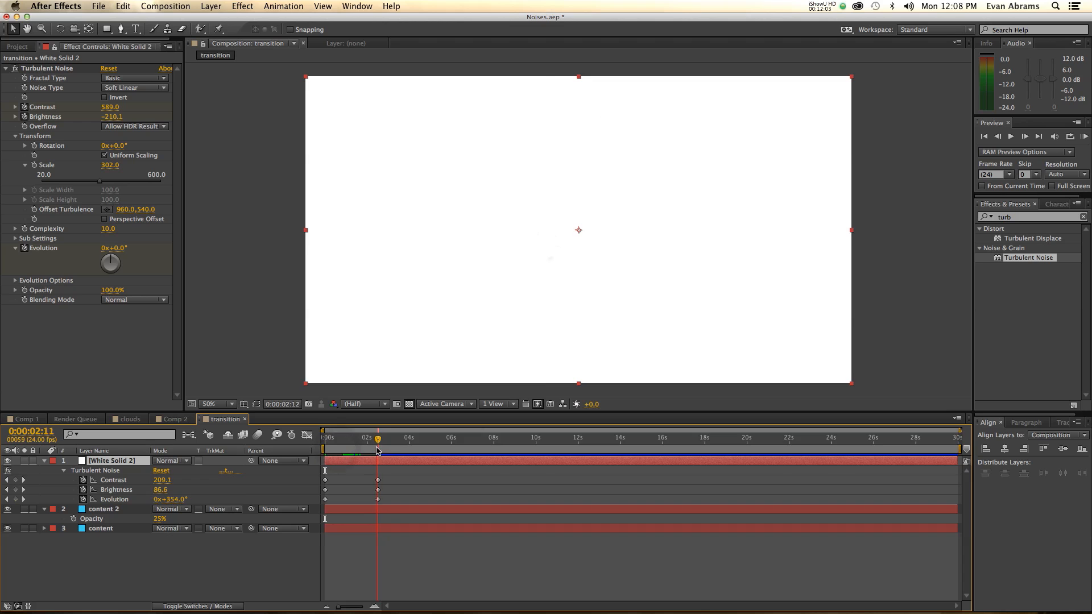
Test Darken and other blend modes on the noise layer while scrubbing through the wipe.
left_click(409, 438)
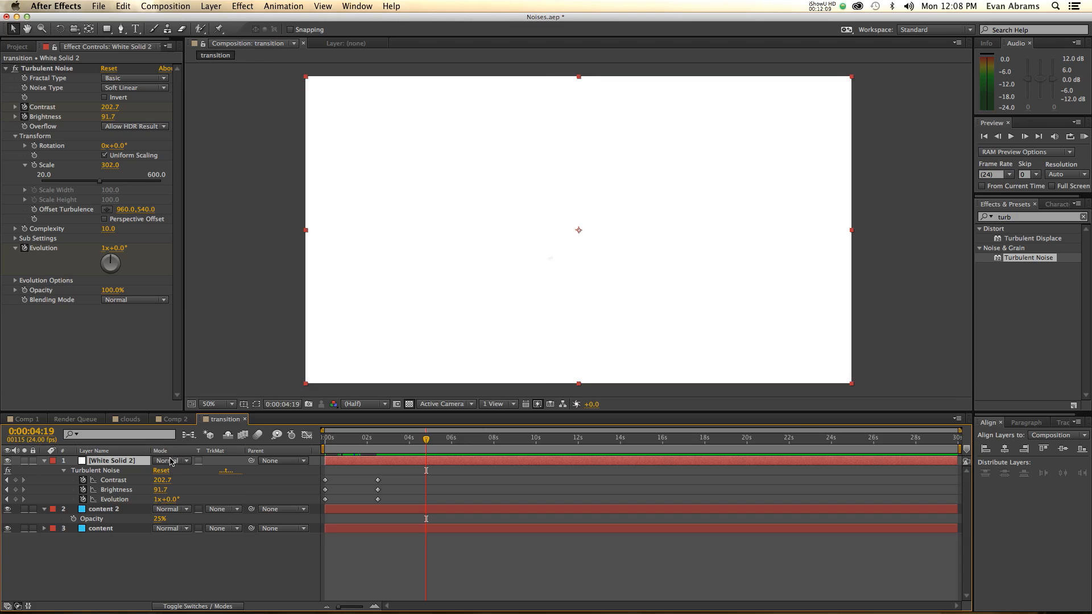
left_click(171, 461)
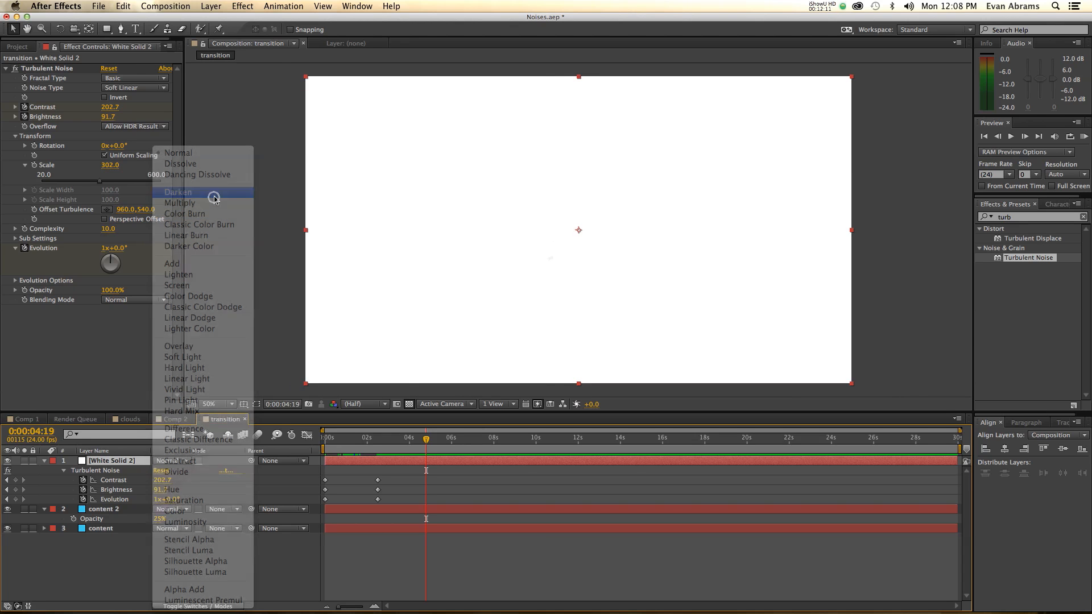
left_click(178, 192)
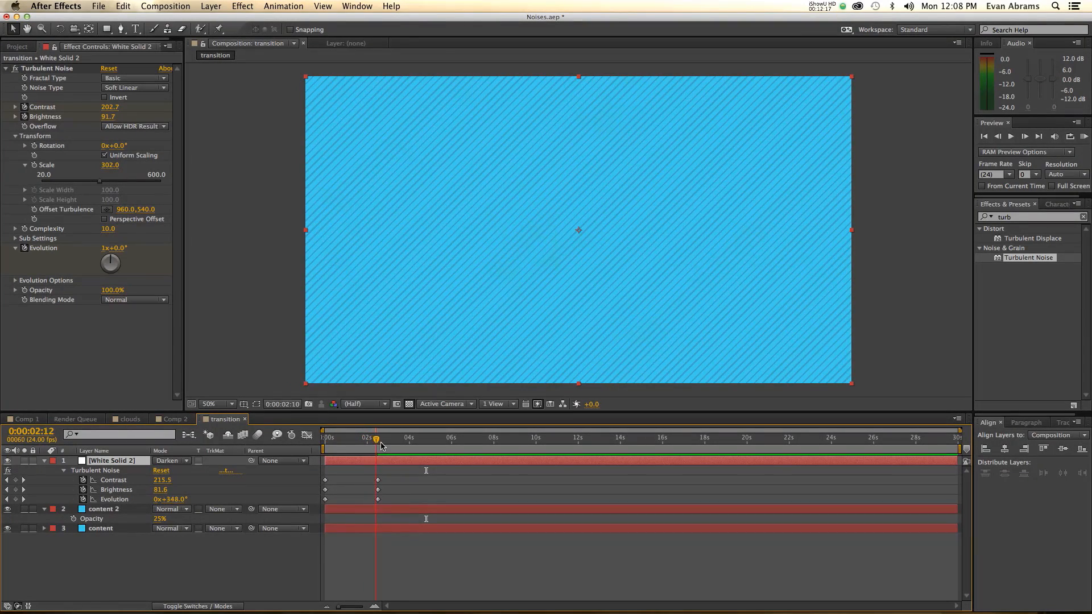
left_click(170, 461)
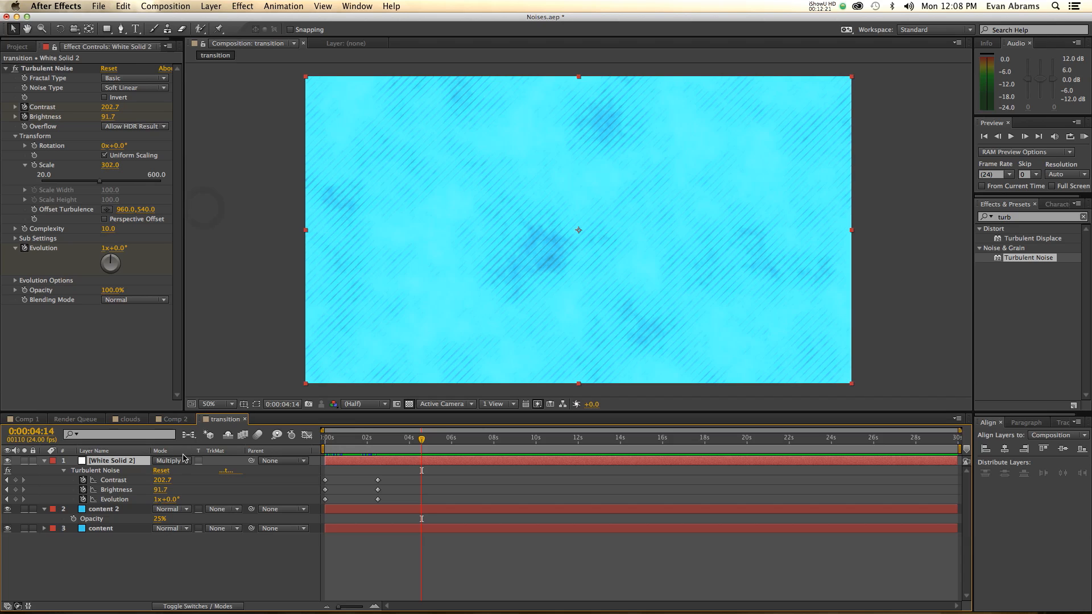
mouse_move(400, 445)
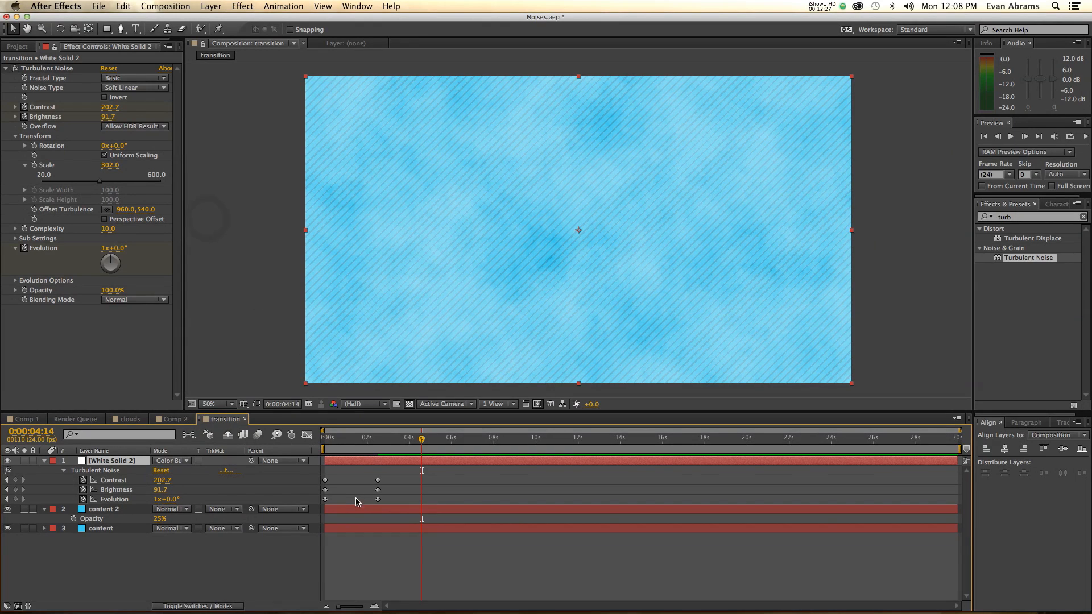
left_click(379, 438)
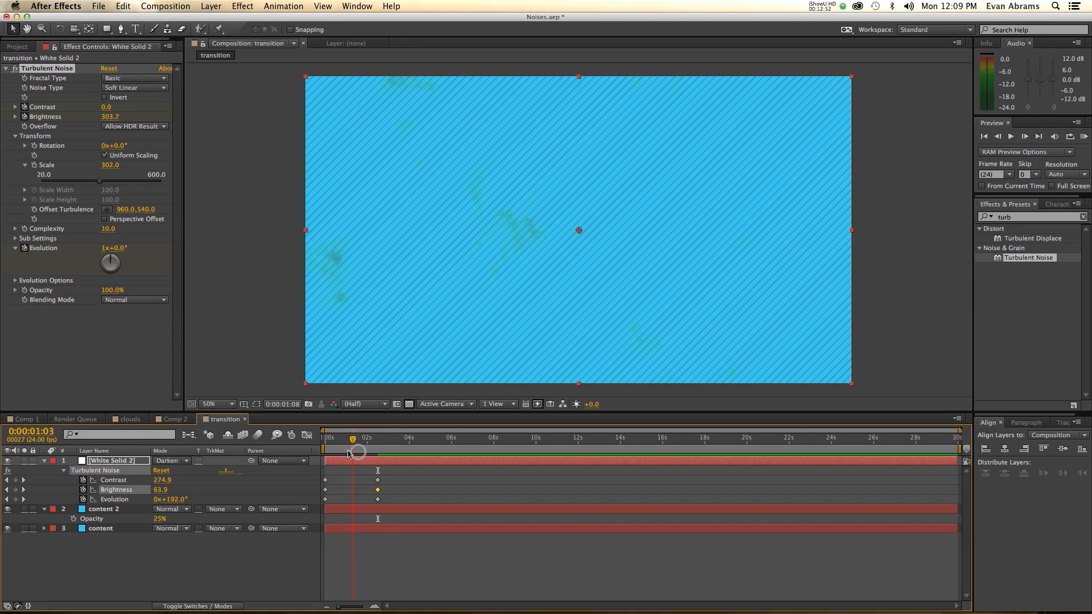
left_click(325, 438)
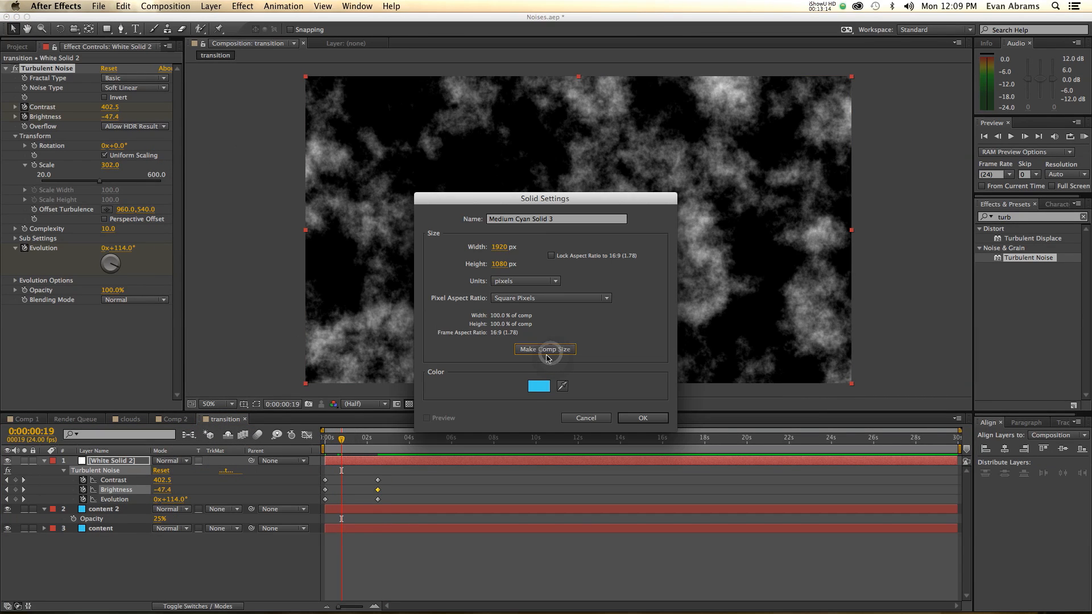
Give the new comp-size solid a black (000000) colour and confirm Black Solid 1.
left_click(539, 387)
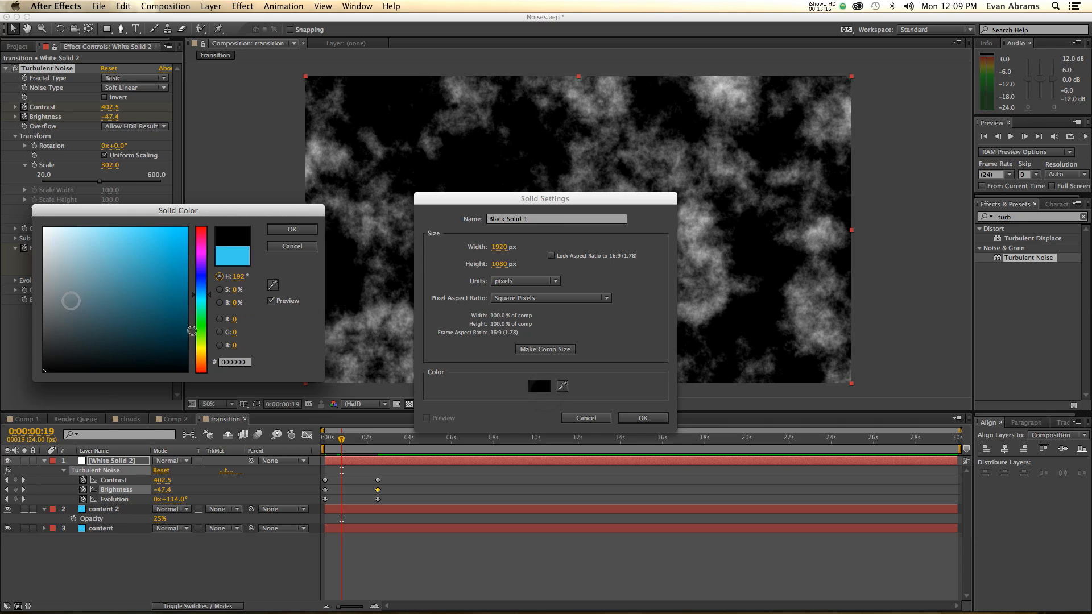
left_click(643, 417)
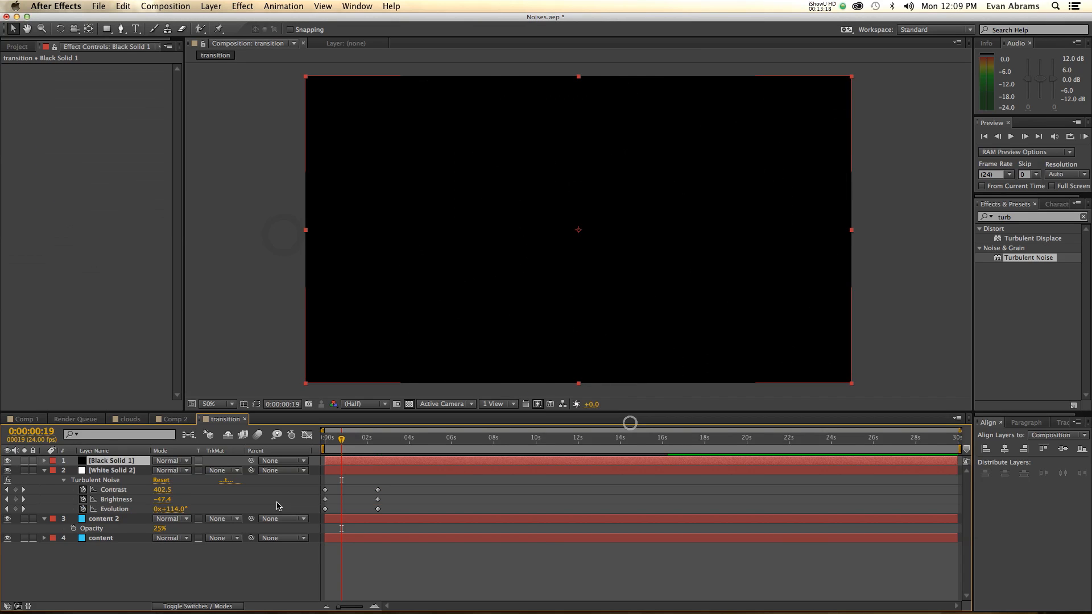
left_click(219, 509)
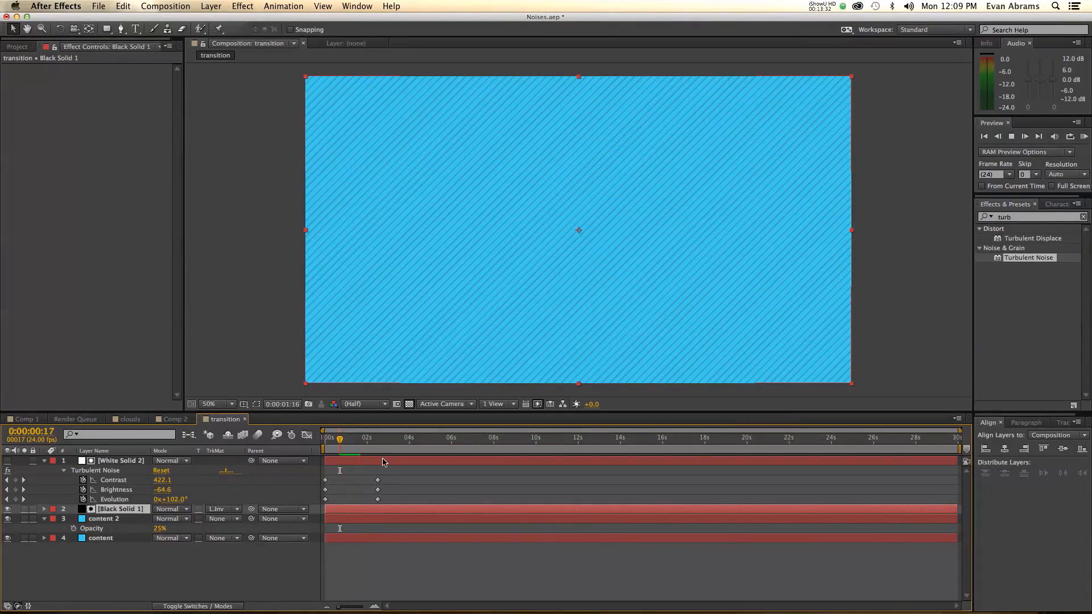
Scrub to 1:12 to check the Luma Inverted Matte wipe over the cyan content.
left_click(358, 438)
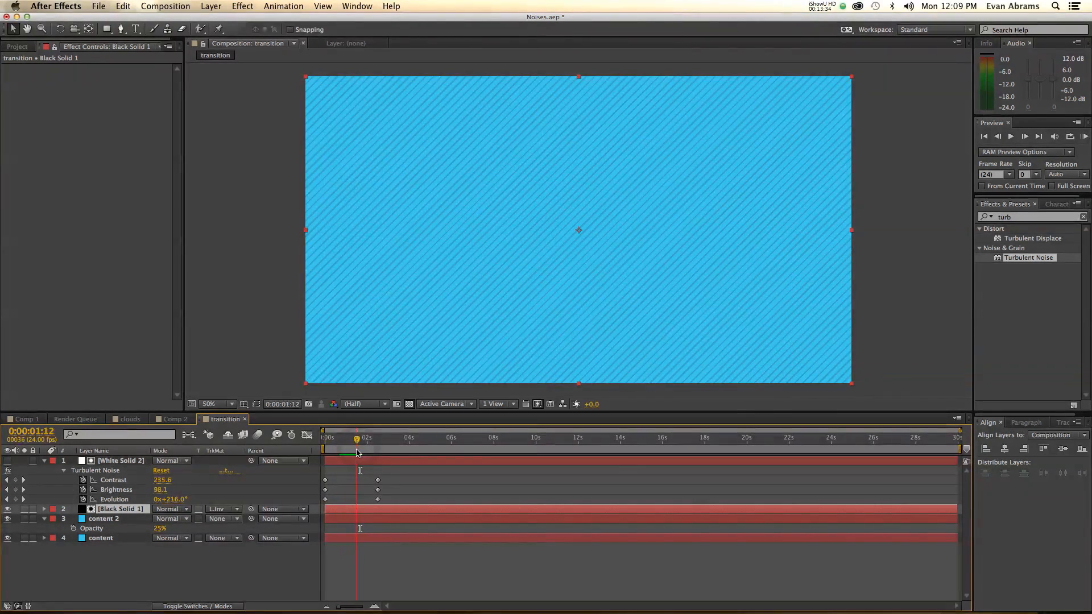